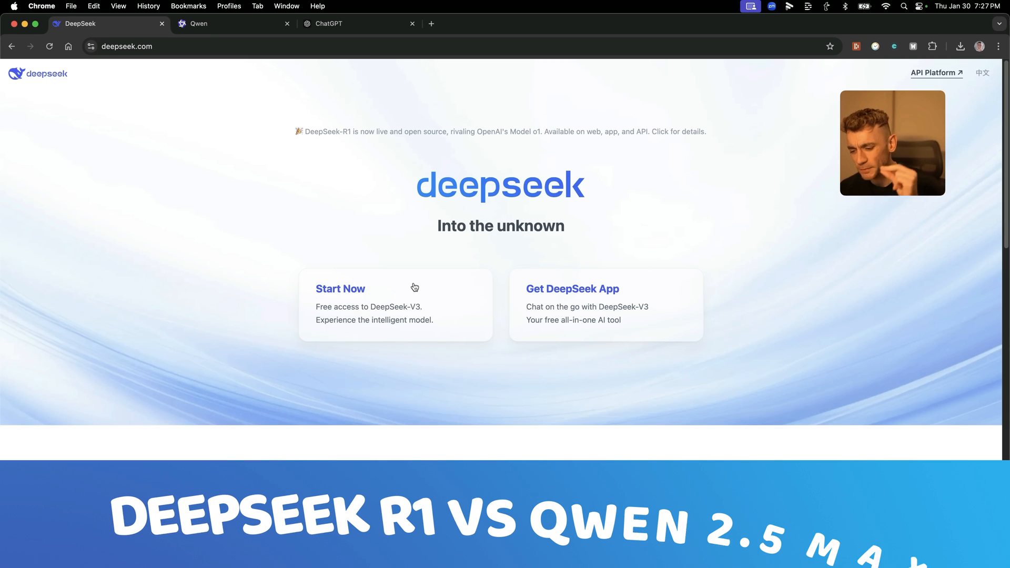
# - Check the Qwen and ChatGPT tabs, then ask DeepSeek to 'Build a snake game in html'
pyautogui.click(198, 24)
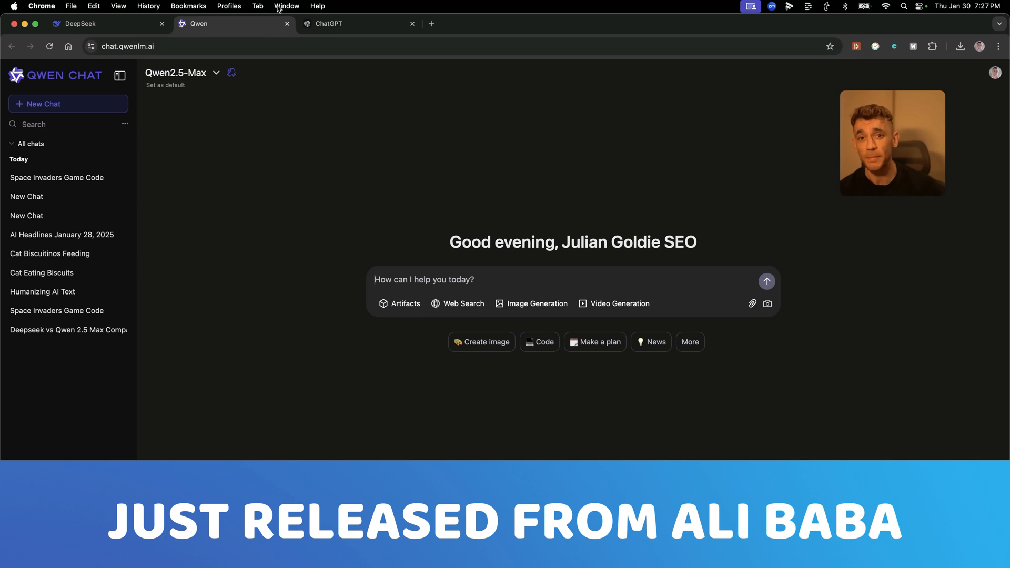
pyautogui.click(331, 23)
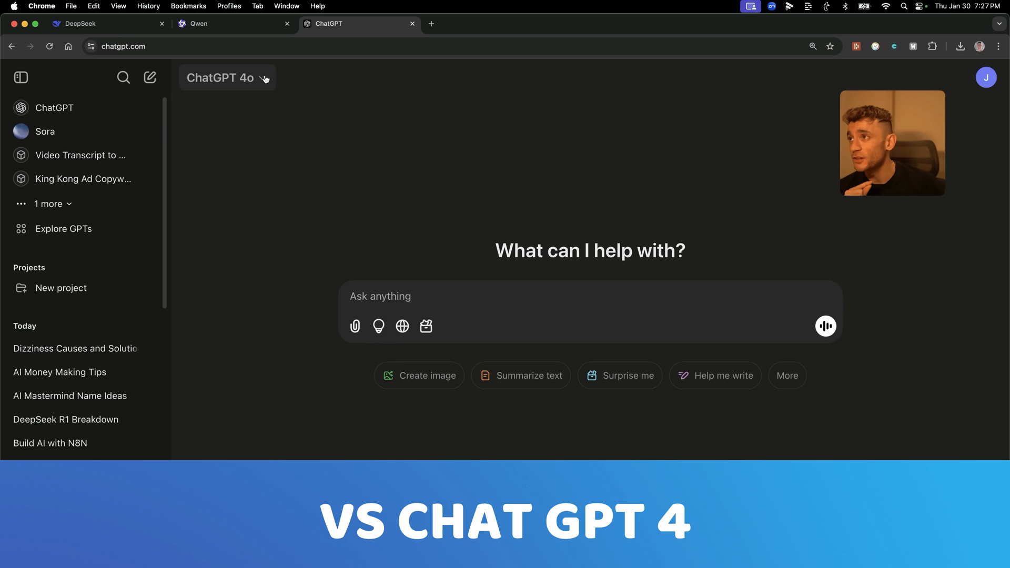
pyautogui.click(85, 24)
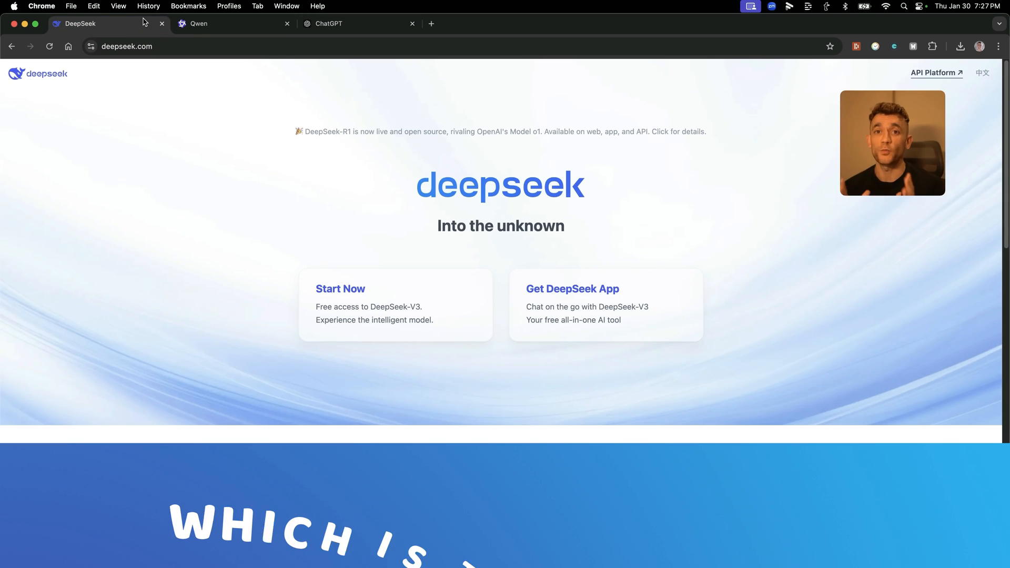
pyautogui.click(340, 289)
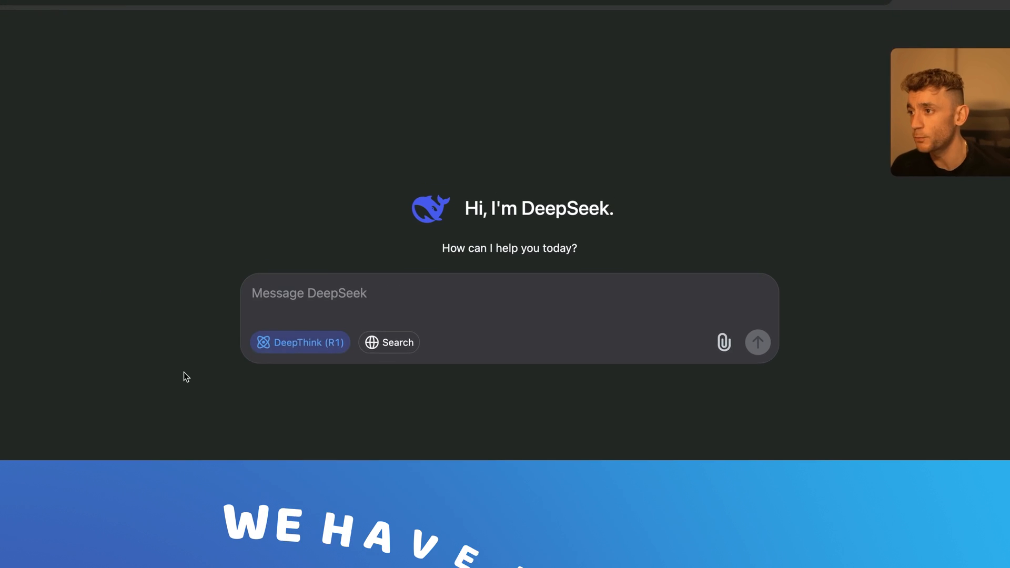
pyautogui.write('Build a snake game in html')
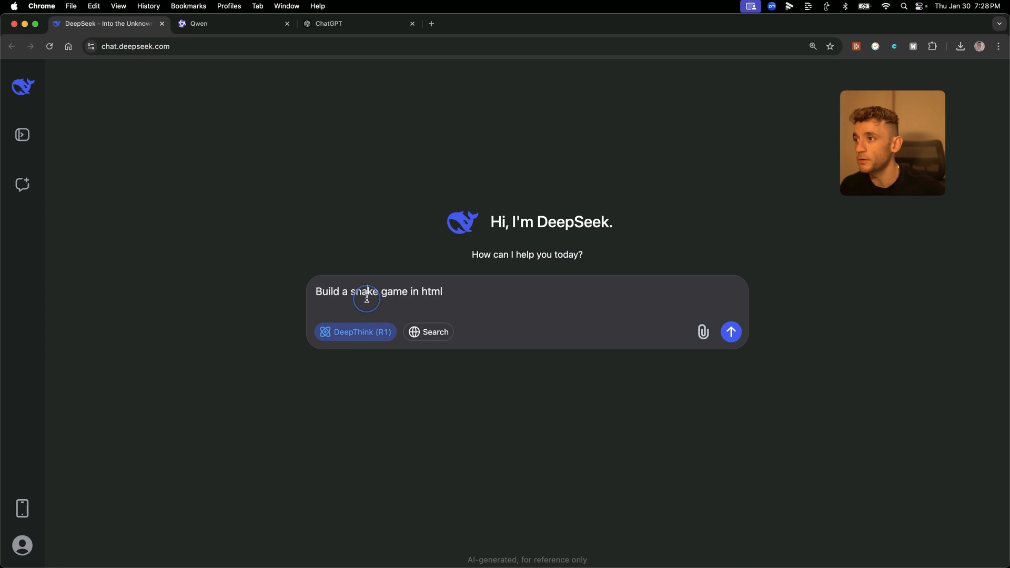
pyautogui.click(731, 332)
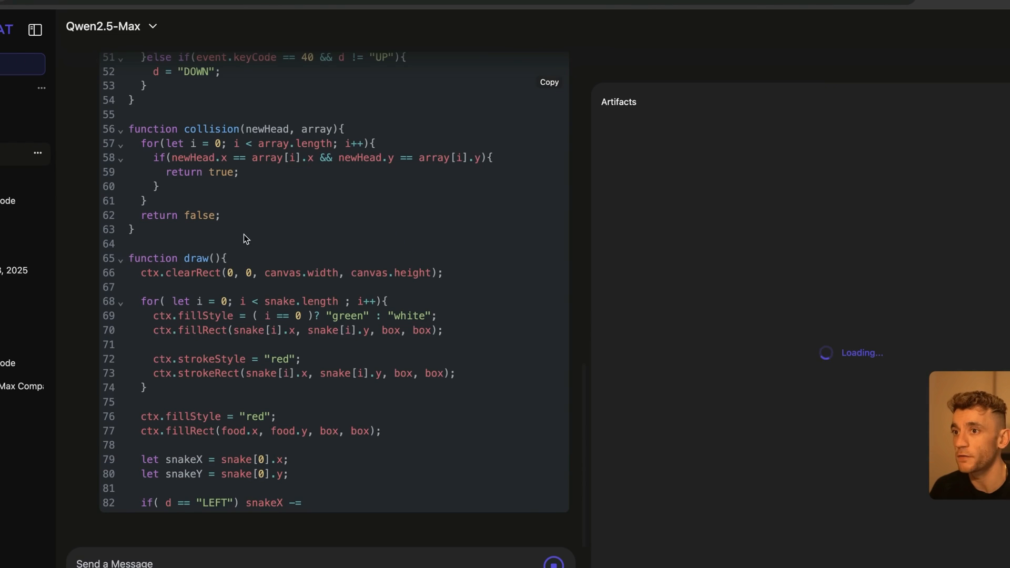
# - Compare the snake game answers from ChatGPT, DeepSeek and Qwen
pyautogui.click(346, 24)
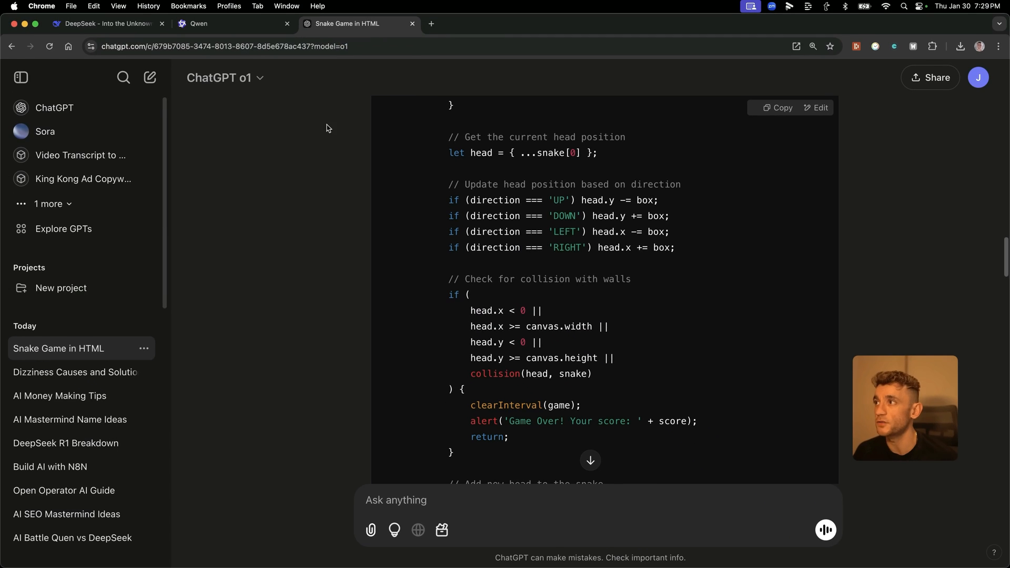
pyautogui.scroll(-3)
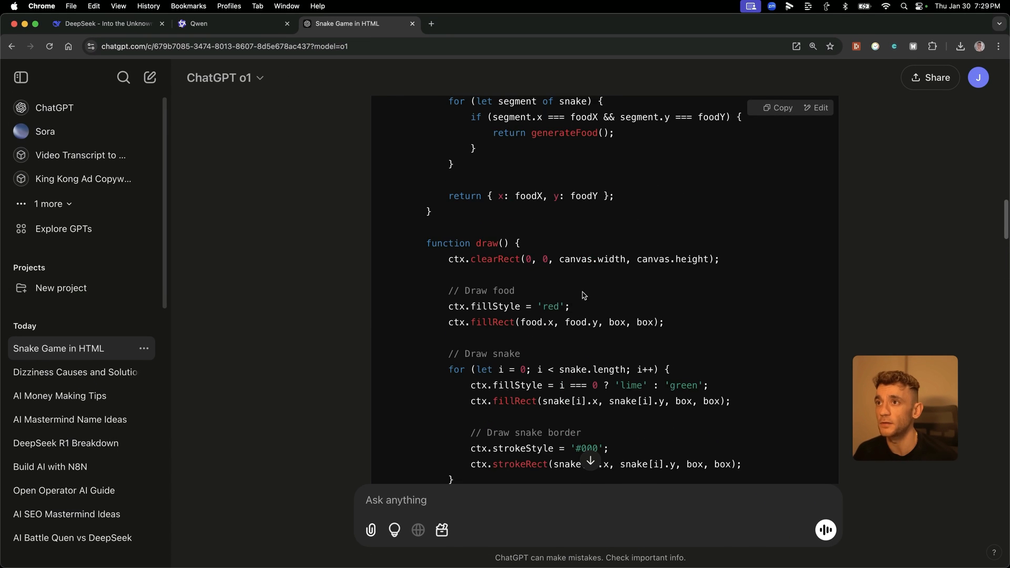
pyautogui.click(92, 24)
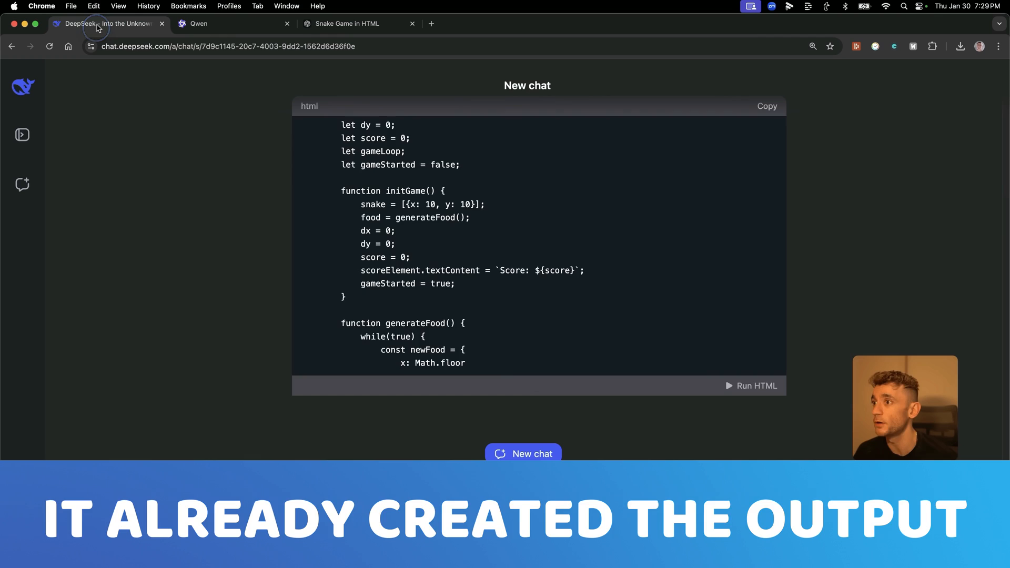
pyautogui.click(198, 24)
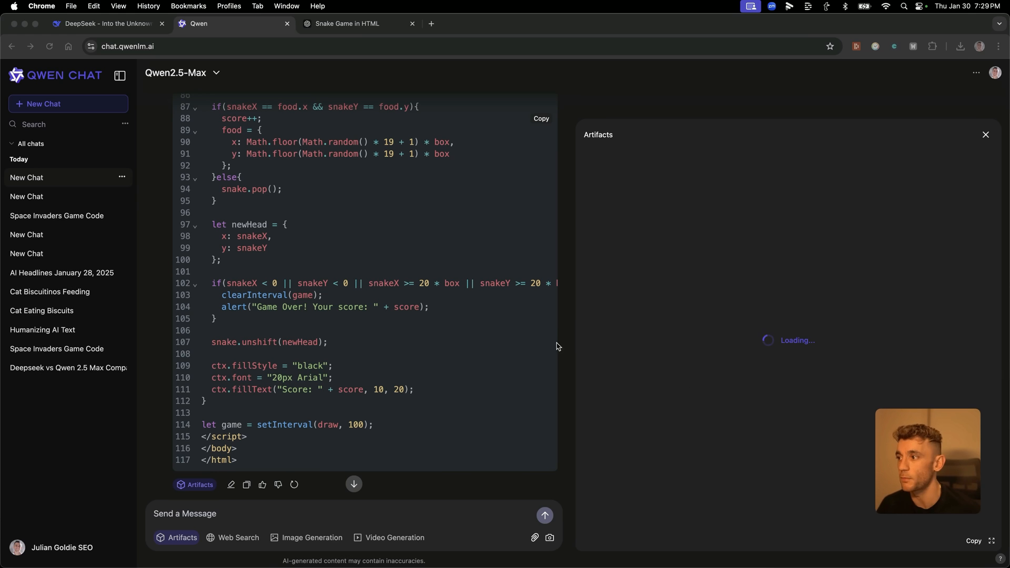
pyautogui.click(349, 24)
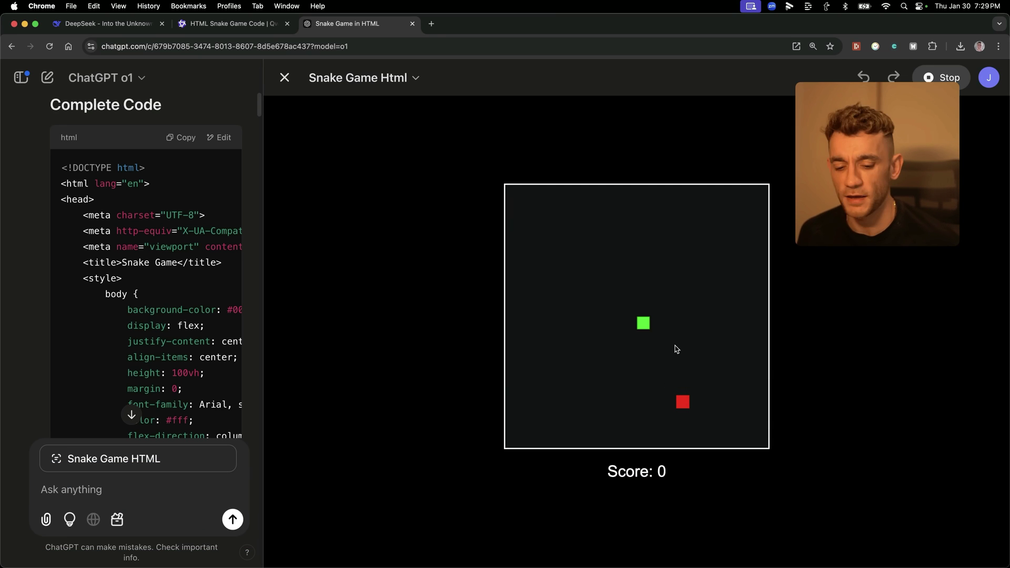
pyautogui.moveTo(674, 280)
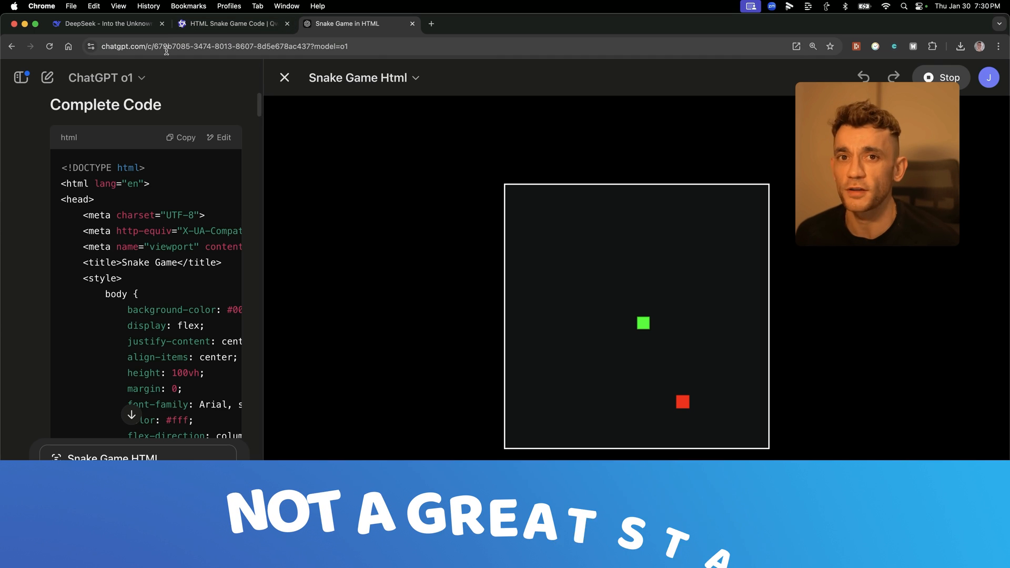
# - Return to DeepSeek's completed snake game code
pyautogui.click(105, 24)
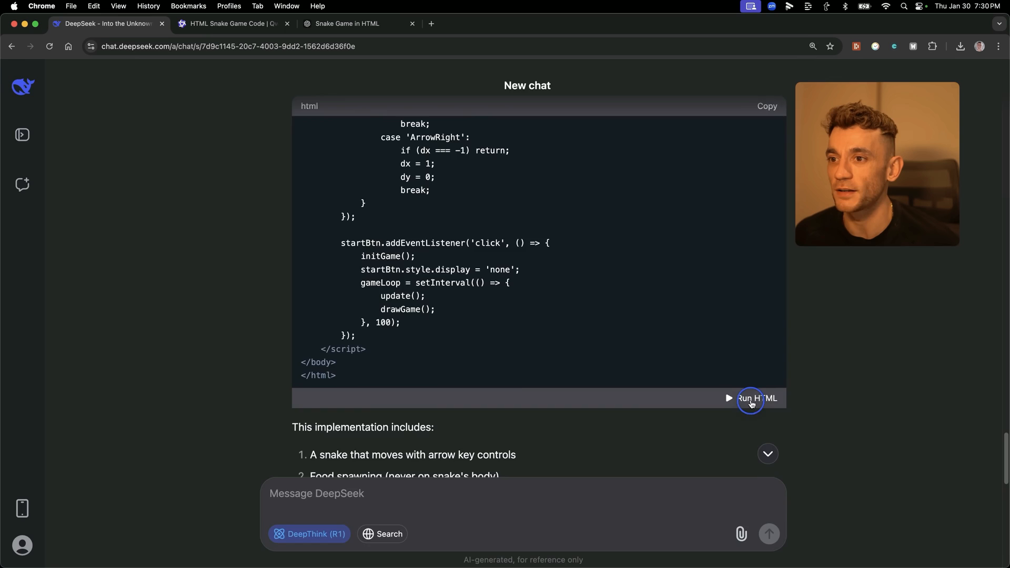
# - Run DeepSeek's snake game HTML and start a game
pyautogui.click(752, 398)
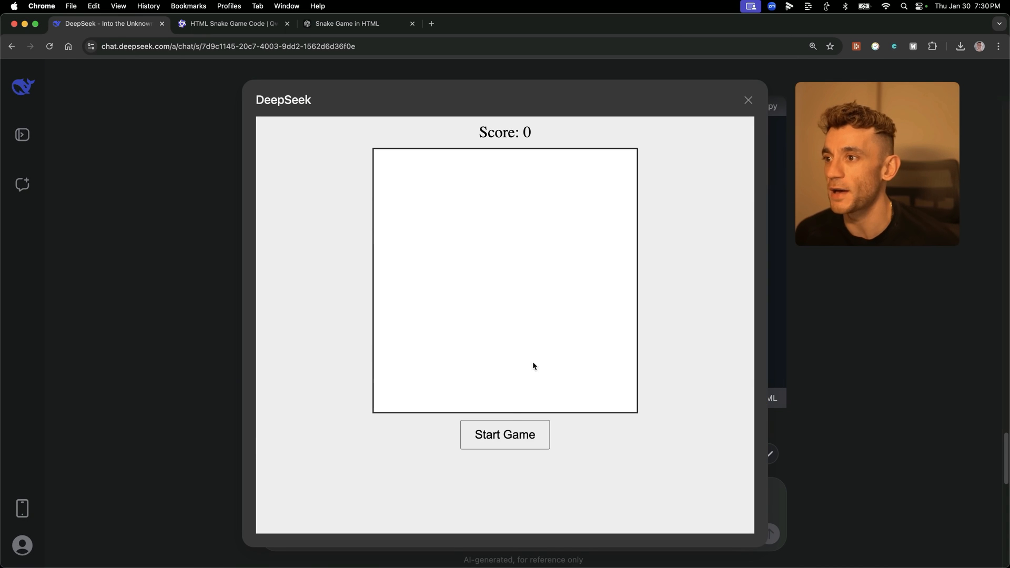
pyautogui.click(504, 435)
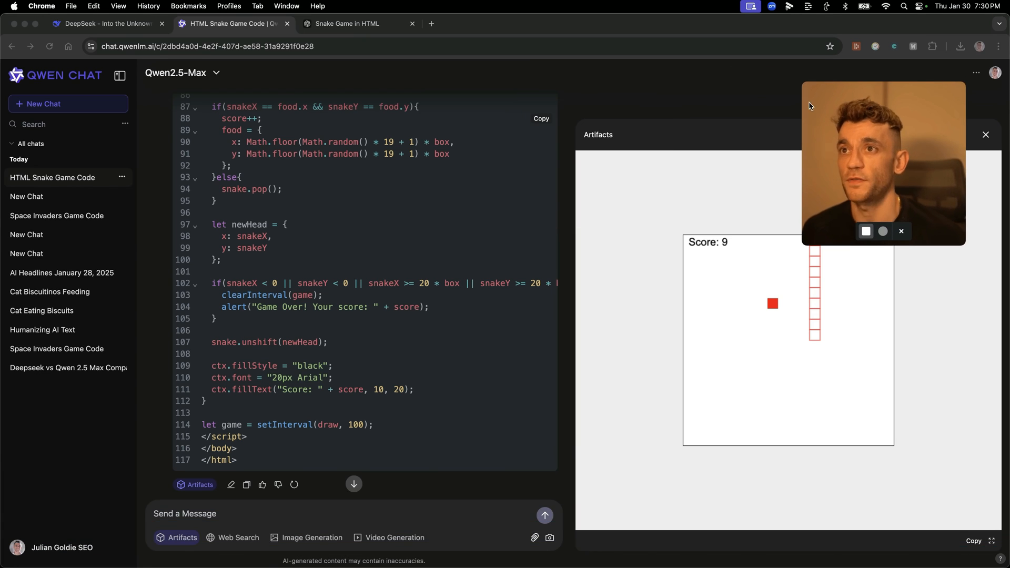
# - Ask Qwen, with Web Search enabled, what happened in today's AI news
pyautogui.click(349, 23)
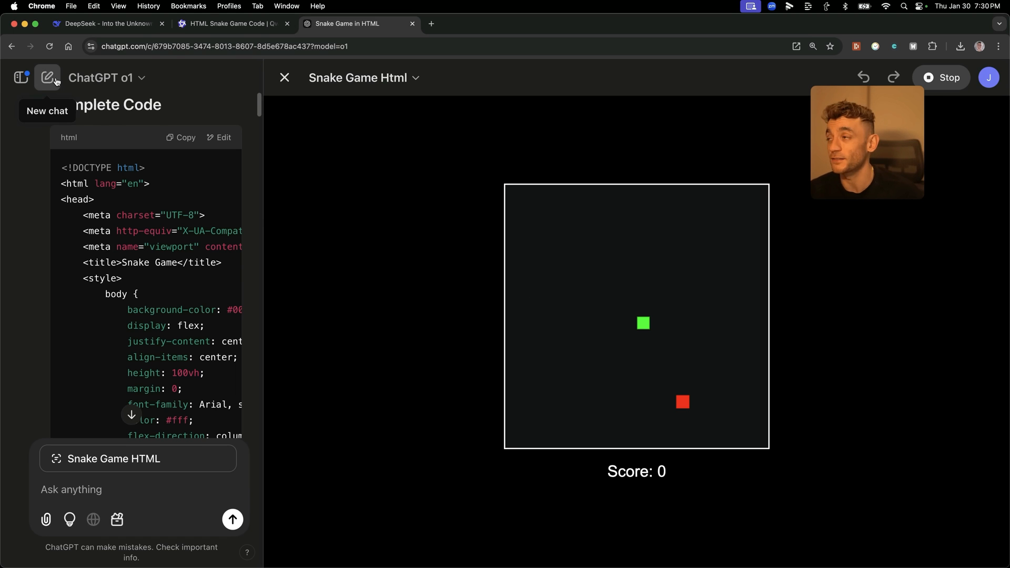
pyautogui.click(227, 23)
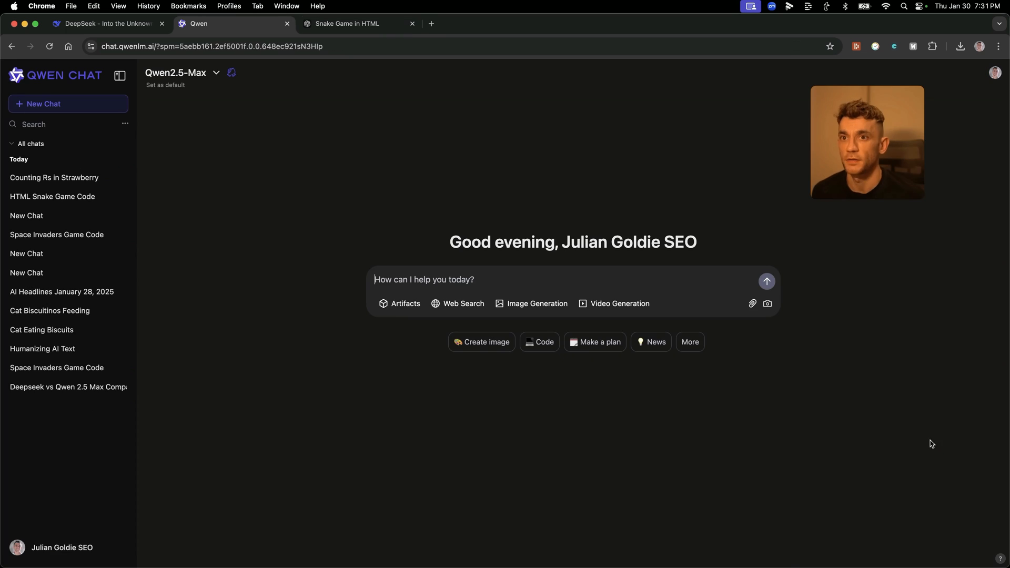
pyautogui.click(457, 303)
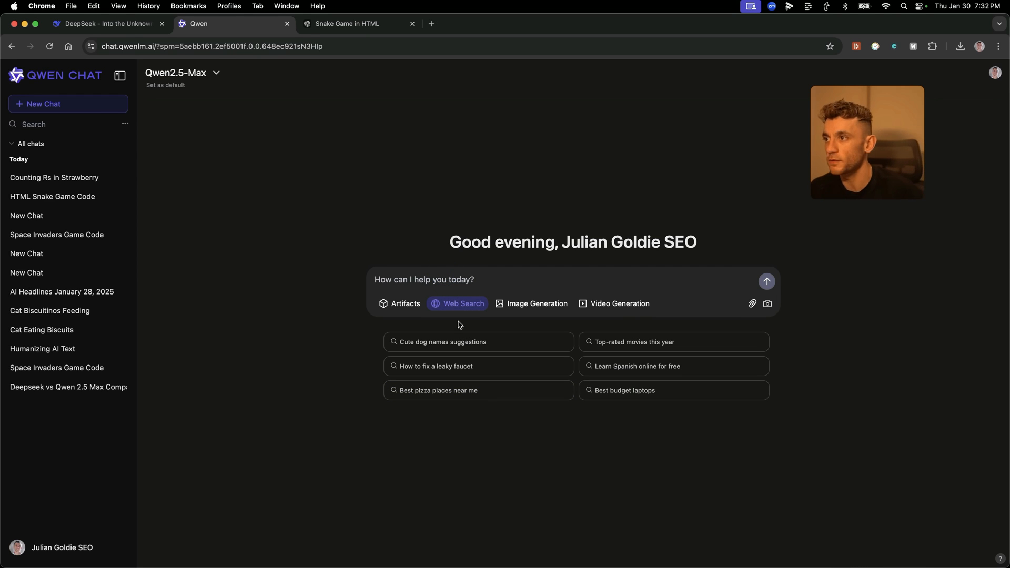
pyautogui.write("What happened in today's AI news headlines?")
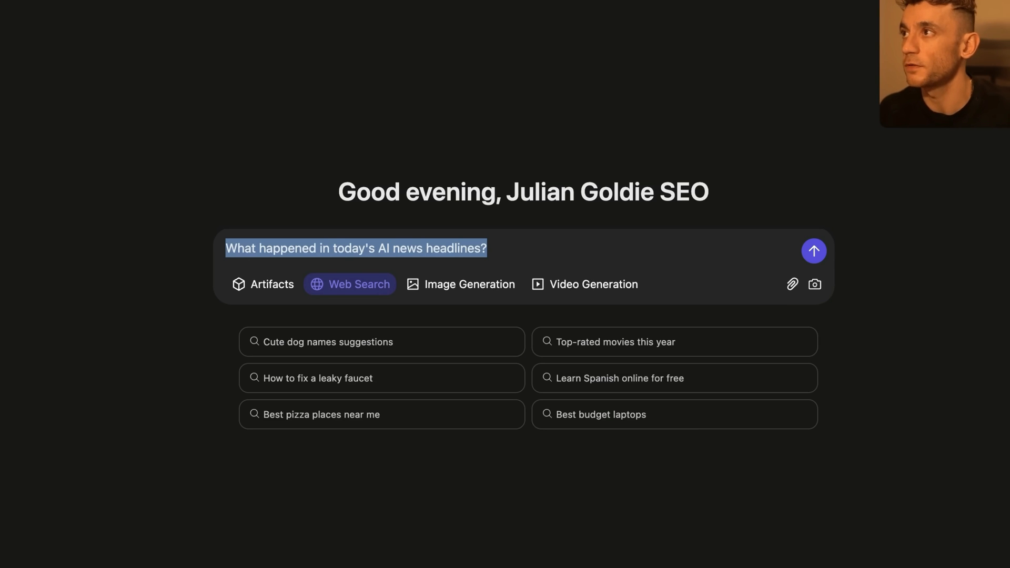
pyautogui.click(814, 250)
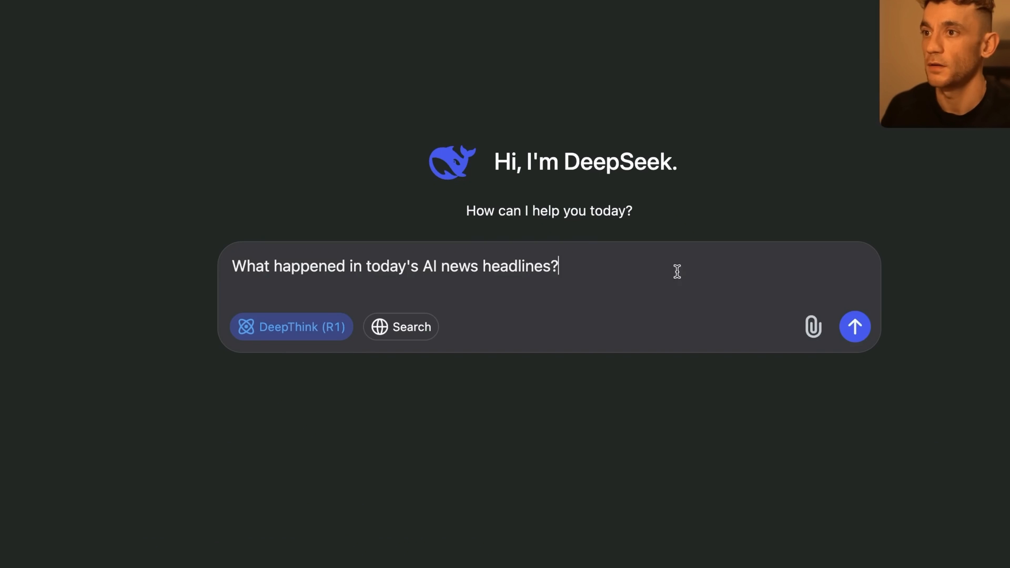
# - Send the AI news question to DeepSeek and switch ChatGPT to GPT-4o with web search
pyautogui.click(401, 327)
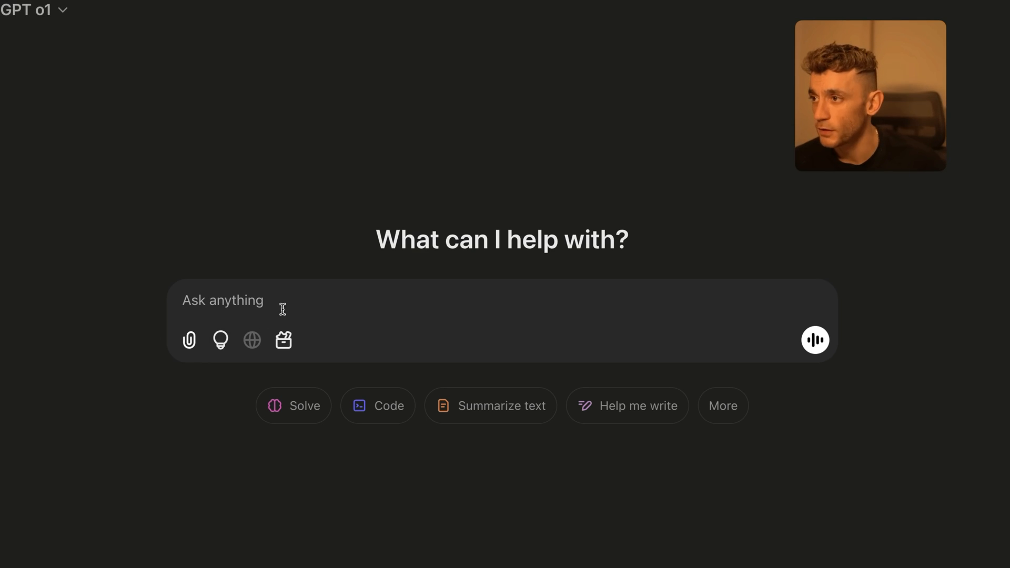
pyautogui.click(226, 78)
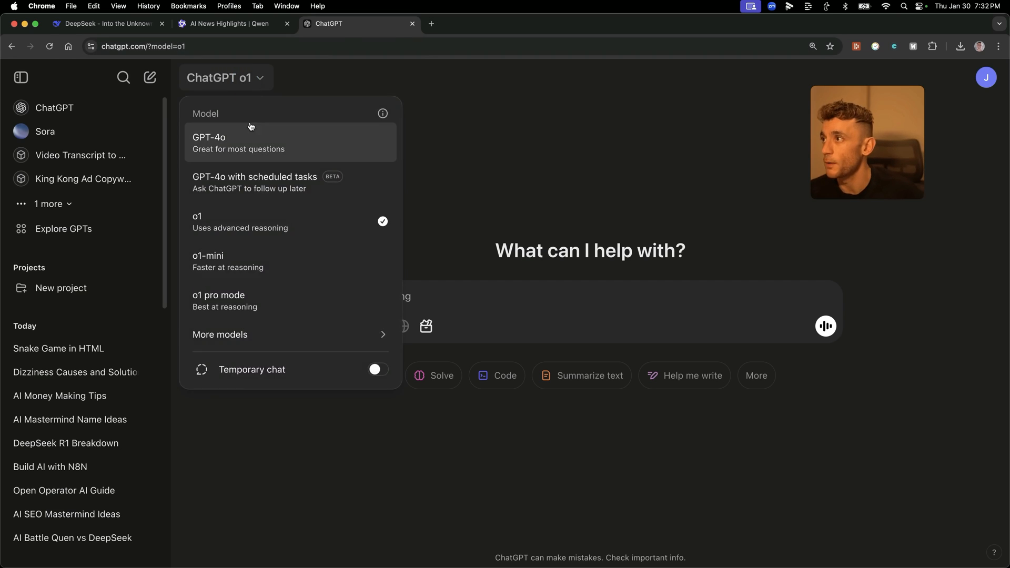
pyautogui.click(239, 142)
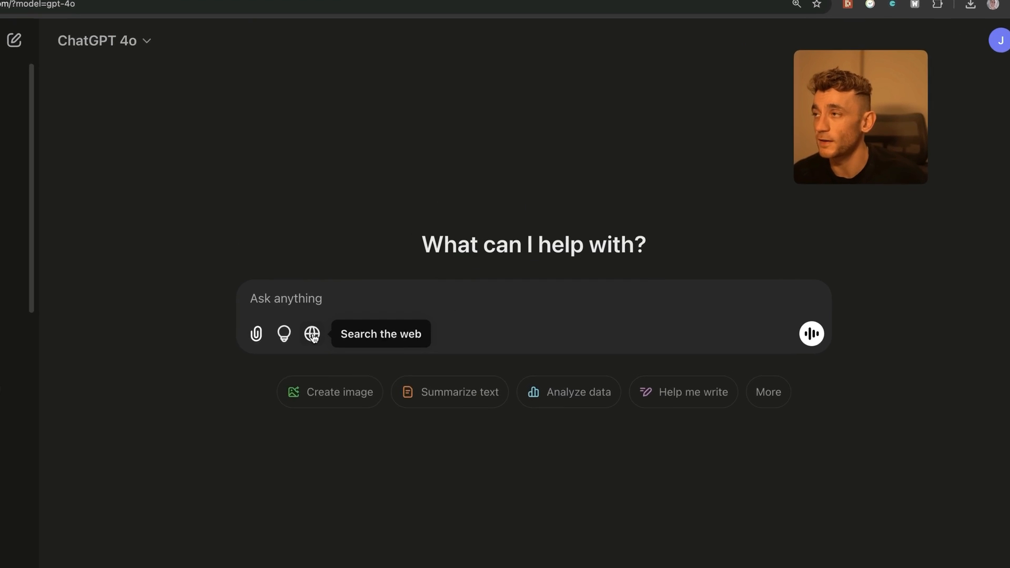
pyautogui.click(105, 41)
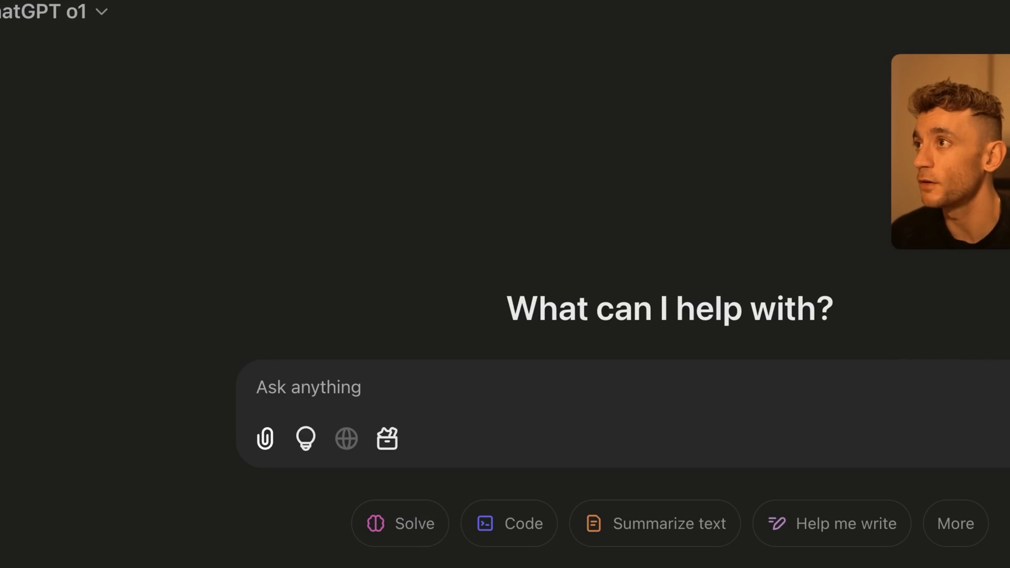
pyautogui.click(225, 23)
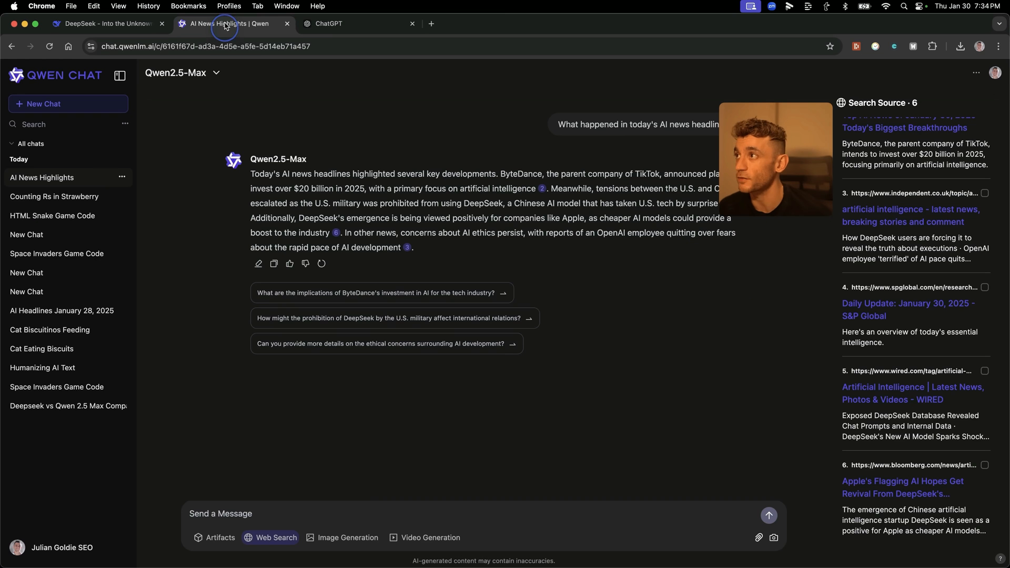
pyautogui.moveTo(673, 400)
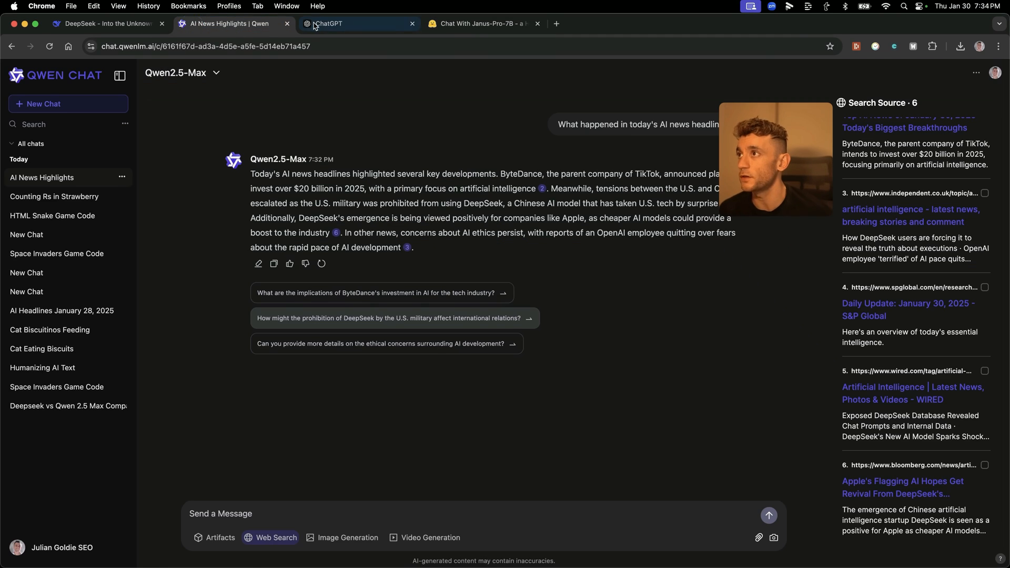
# - Start a new Qwen2.5-Max chat and return to it after glancing at ChatGPT
pyautogui.click(68, 103)
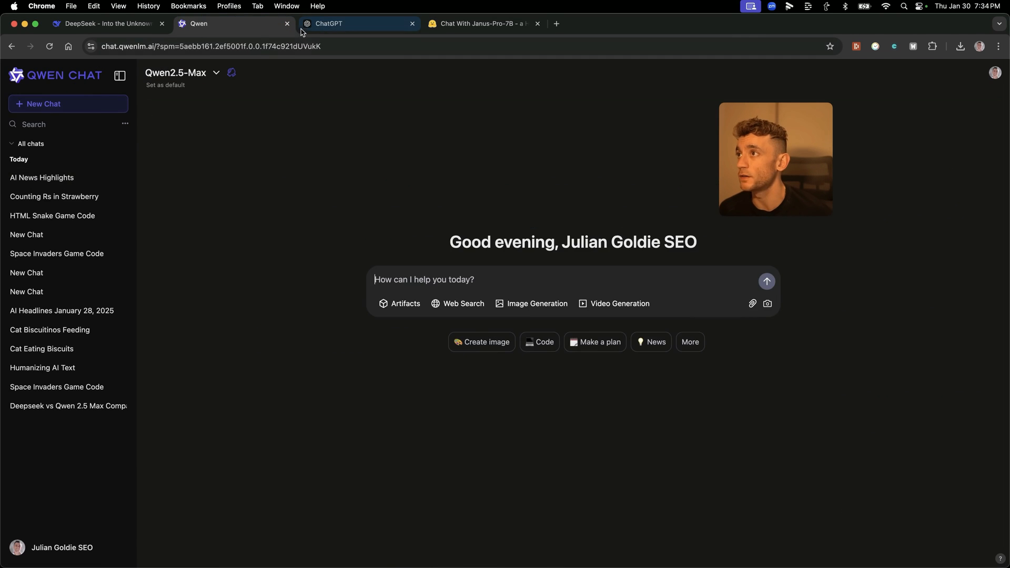
pyautogui.click(359, 23)
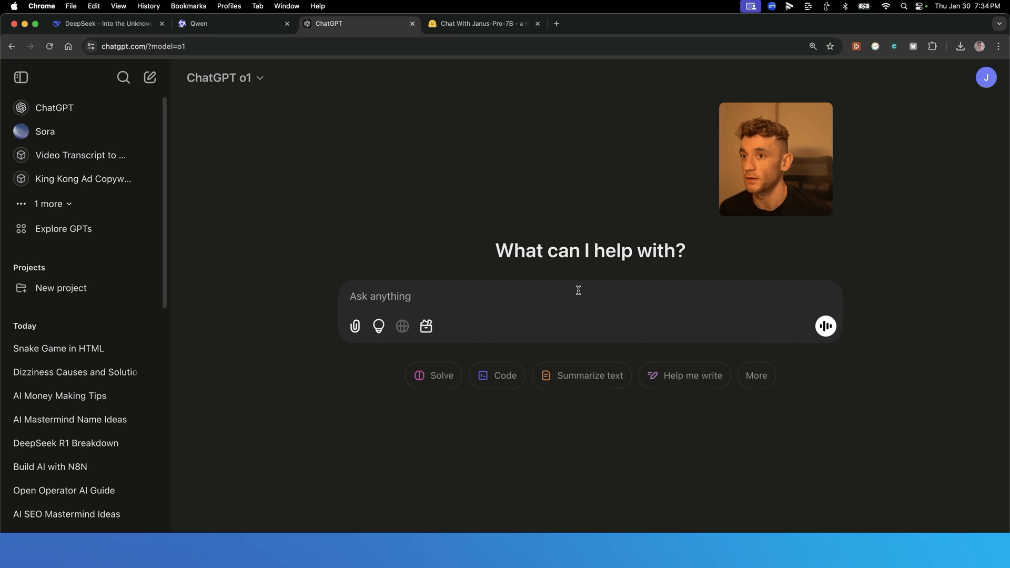
pyautogui.click(200, 23)
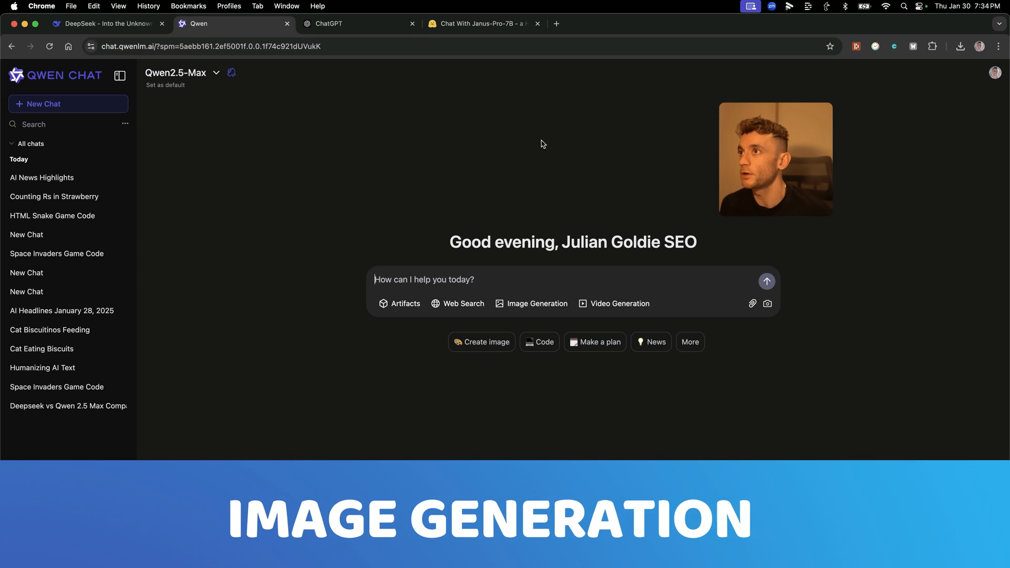
# - Enable Qwen's Image Generation mode and begin typing the 'Cat' prompt
pyautogui.click(532, 303)
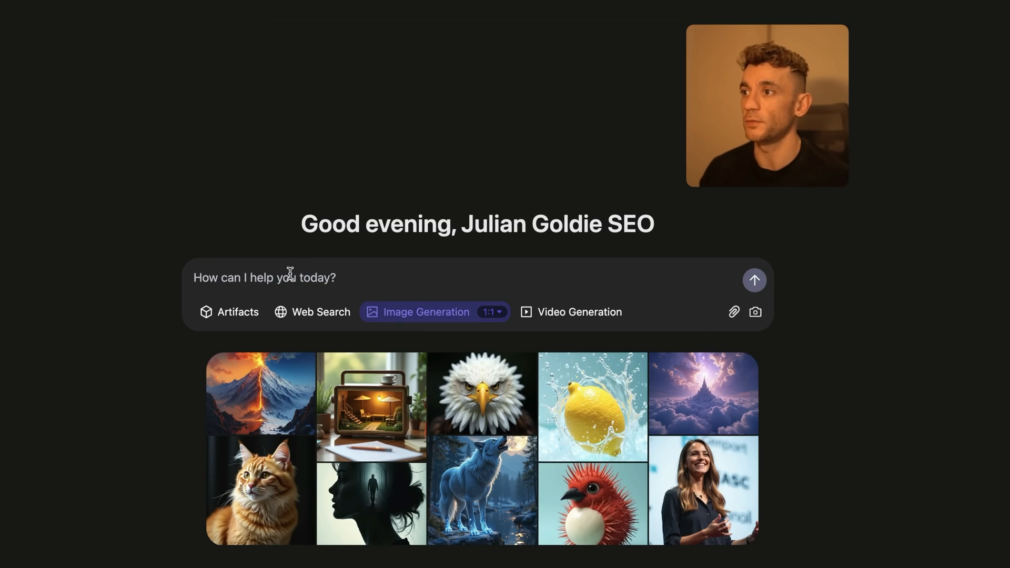
pyautogui.write('Cat')
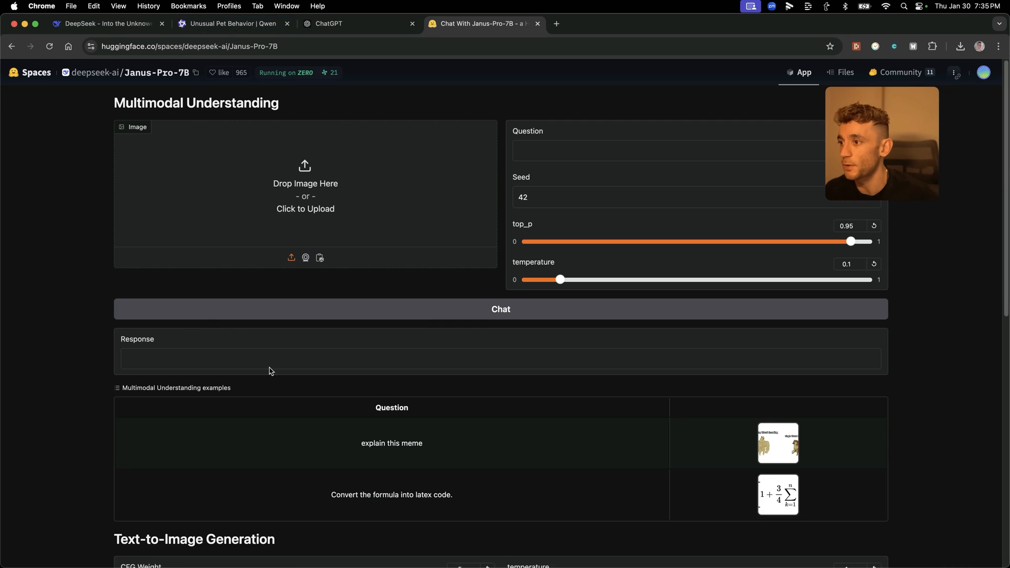
# - Generate Janus-Pro-7B images for 'Image of Cat eating a banana'
pyautogui.scroll(-3)
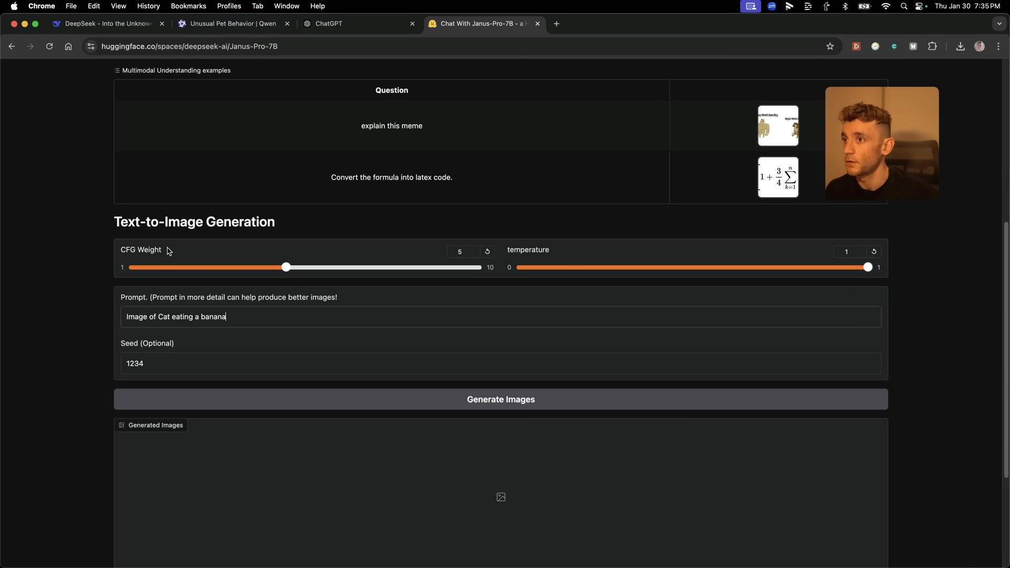
pyautogui.click(515, 402)
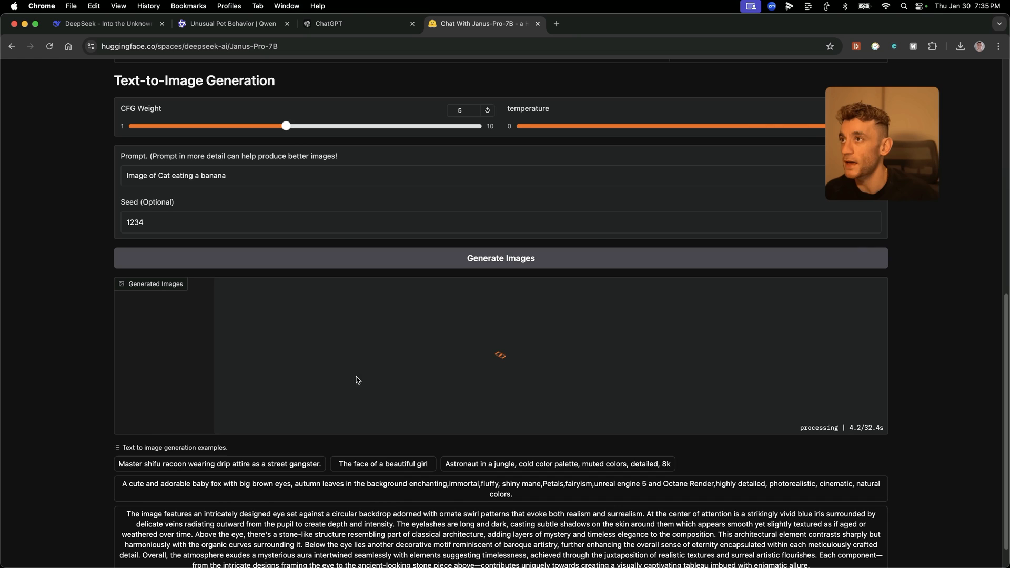
pyautogui.click(233, 23)
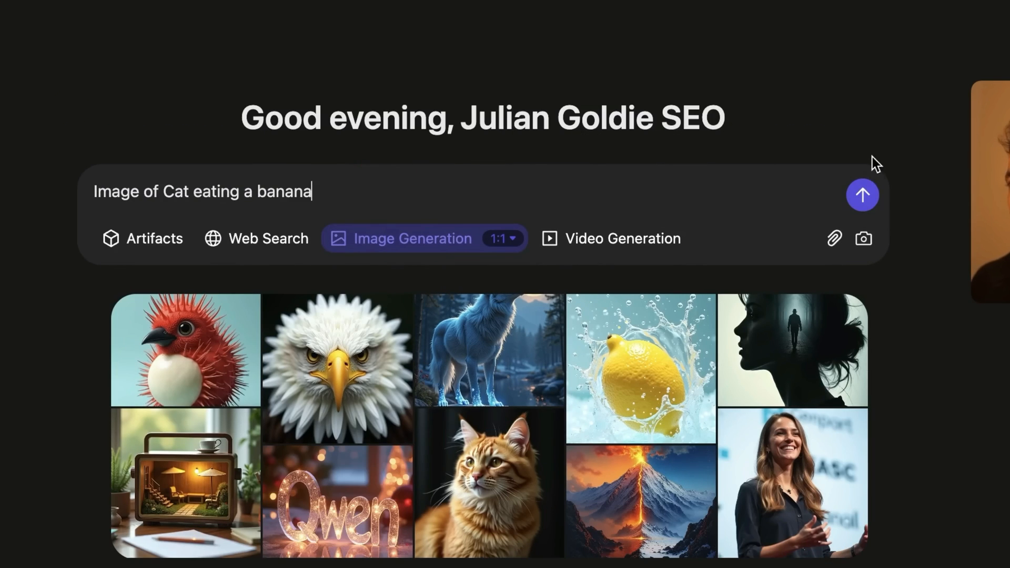
# - Send Qwen the 'cat eating a banana' image prompt and check Janus's results
pyautogui.click(862, 195)
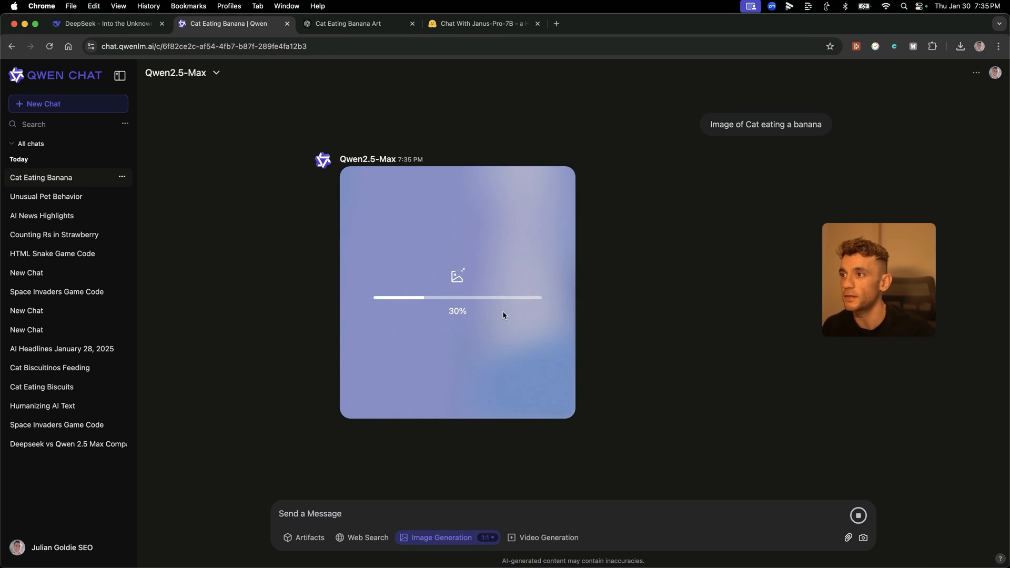
pyautogui.click(346, 24)
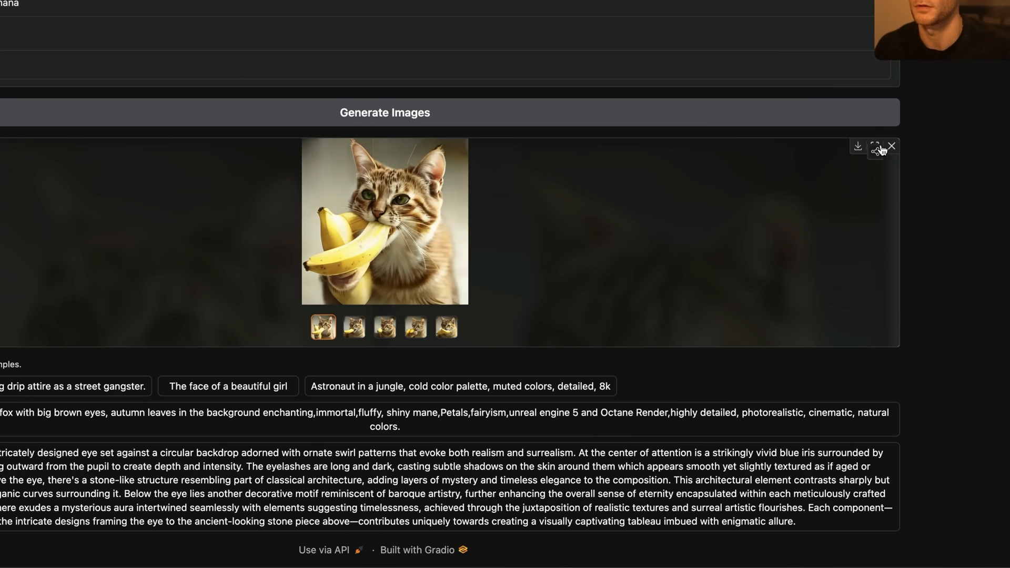
# - Browse Janus-Pro-7B's generated cat-and-banana images
pyautogui.click(875, 147)
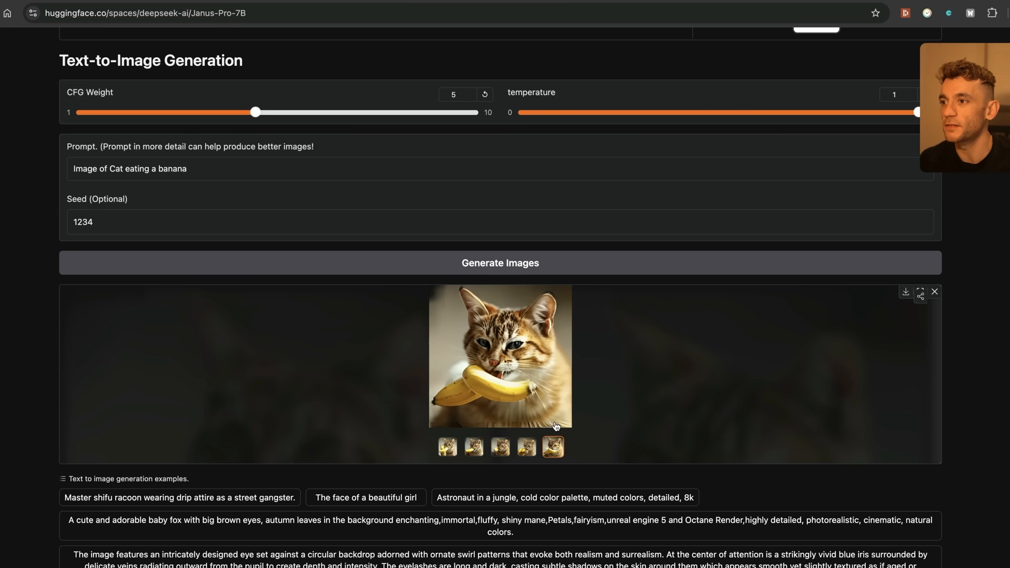
pyautogui.click(526, 447)
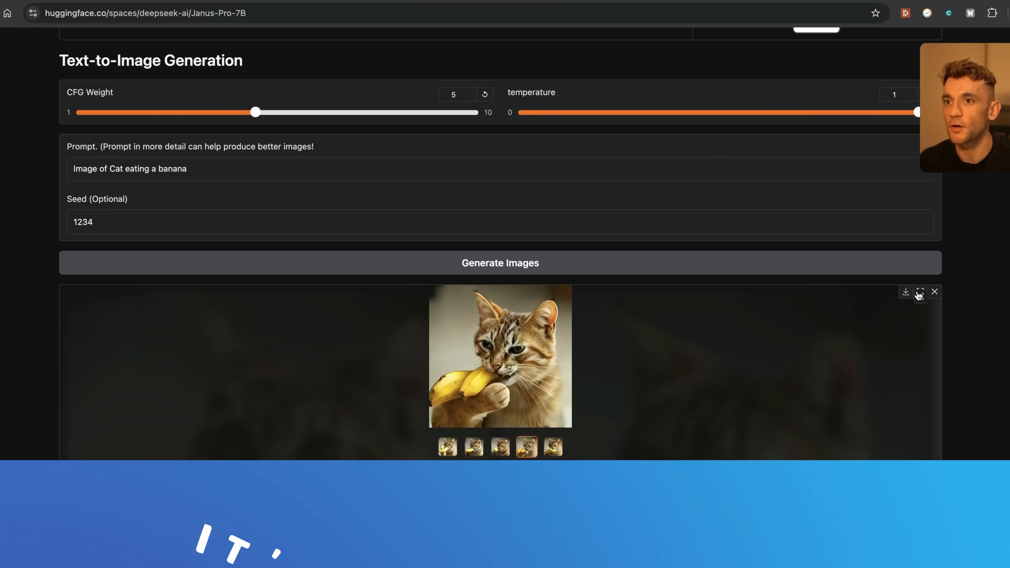
pyautogui.scroll(-3)
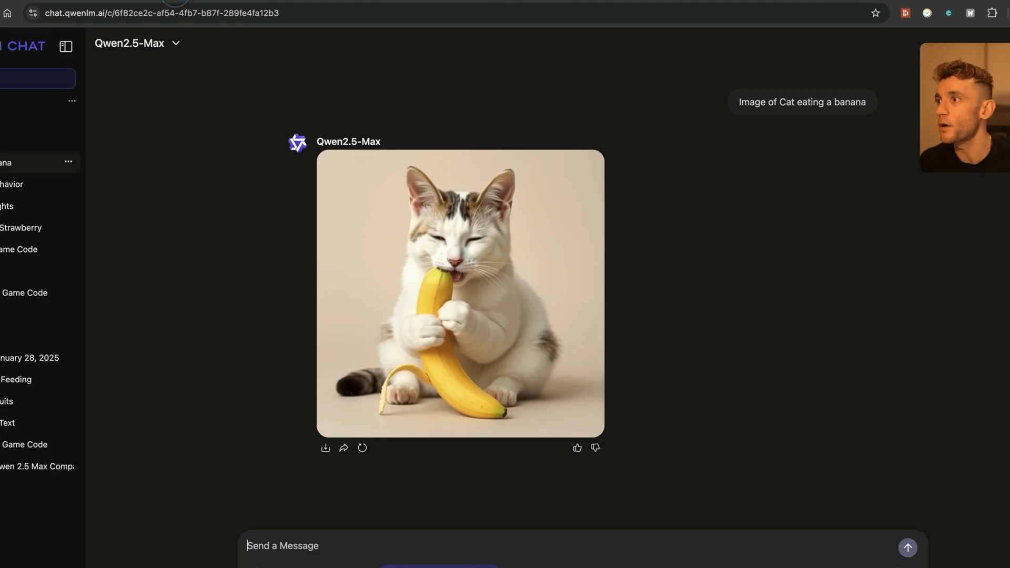
# - Enlarge and close Qwen's cat image, typing a 'make it photogr' follow-up
pyautogui.click(460, 292)
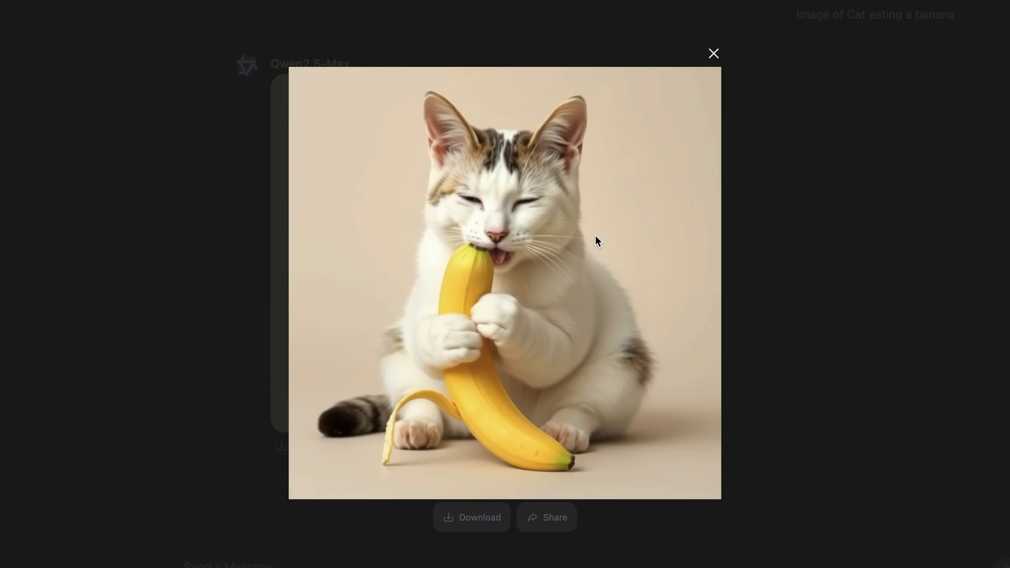
pyautogui.moveTo(280, 234)
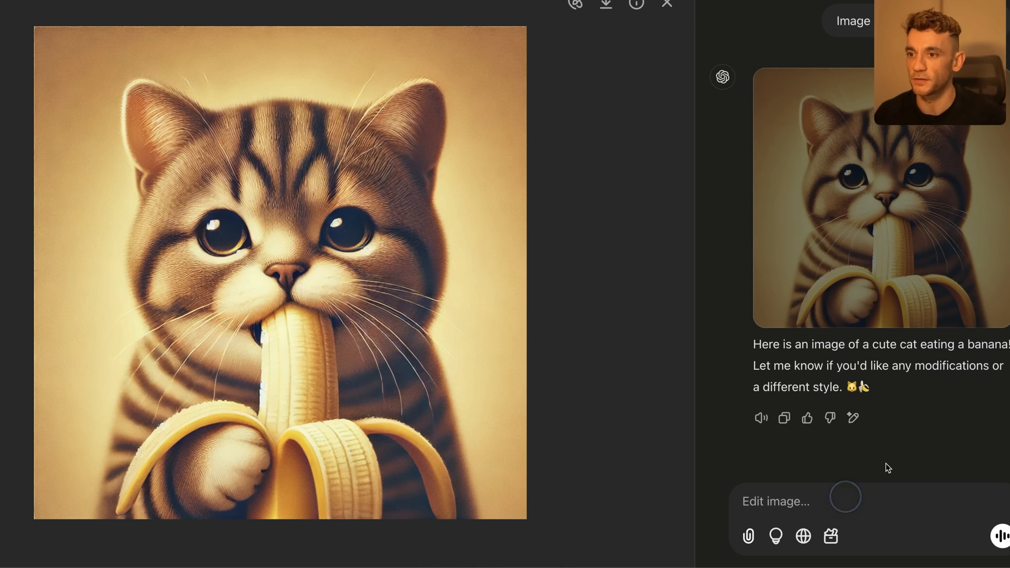
pyautogui.write('make it photogr')
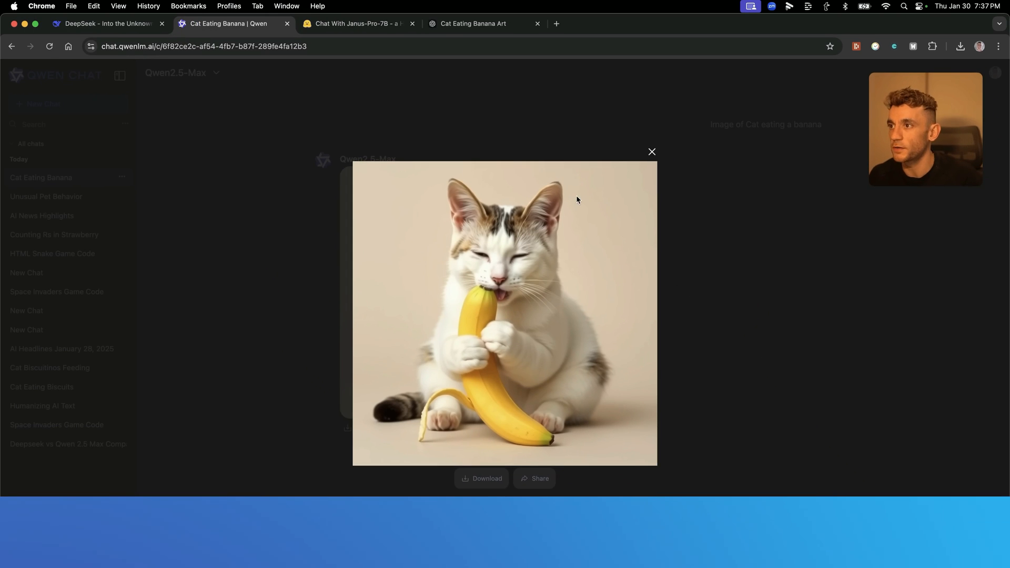
pyautogui.click(651, 152)
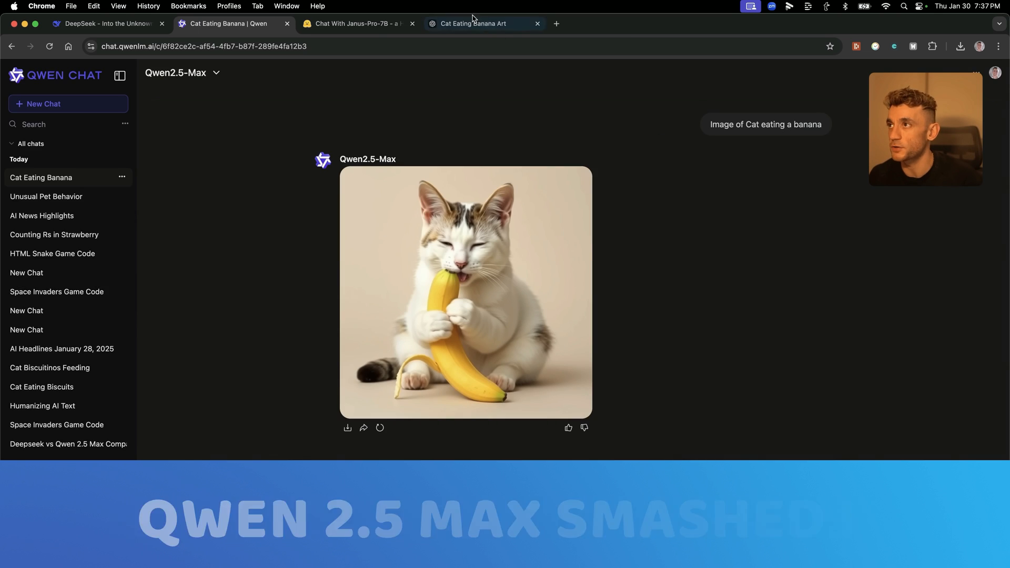
pyautogui.click(354, 24)
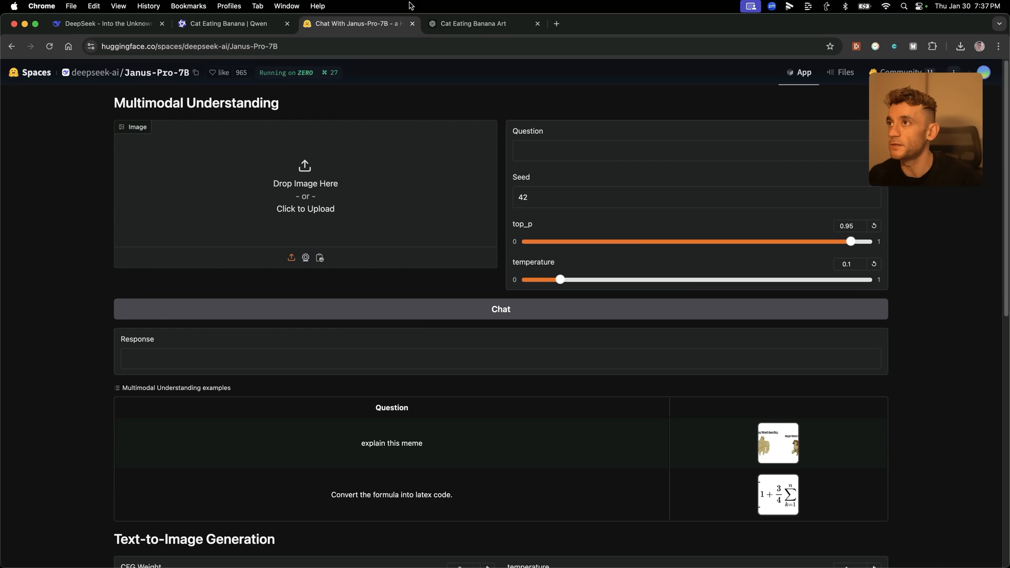
pyautogui.scroll(-3)
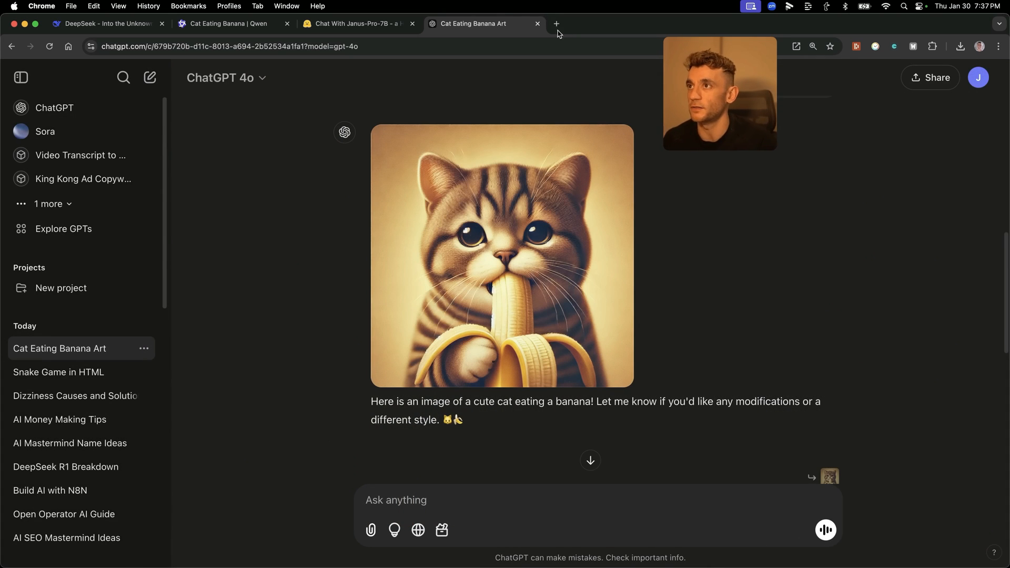
# - Start Grok in a new tab and compare Janus-Pro-7B, Qwen and ChatGPT cat-banana images
pyautogui.click(557, 24)
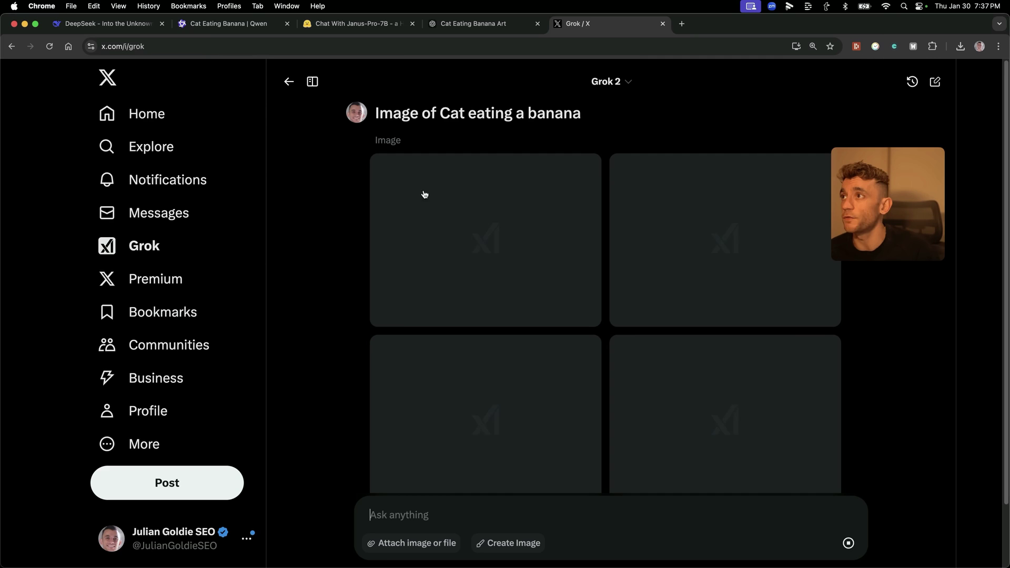
pyautogui.click(352, 23)
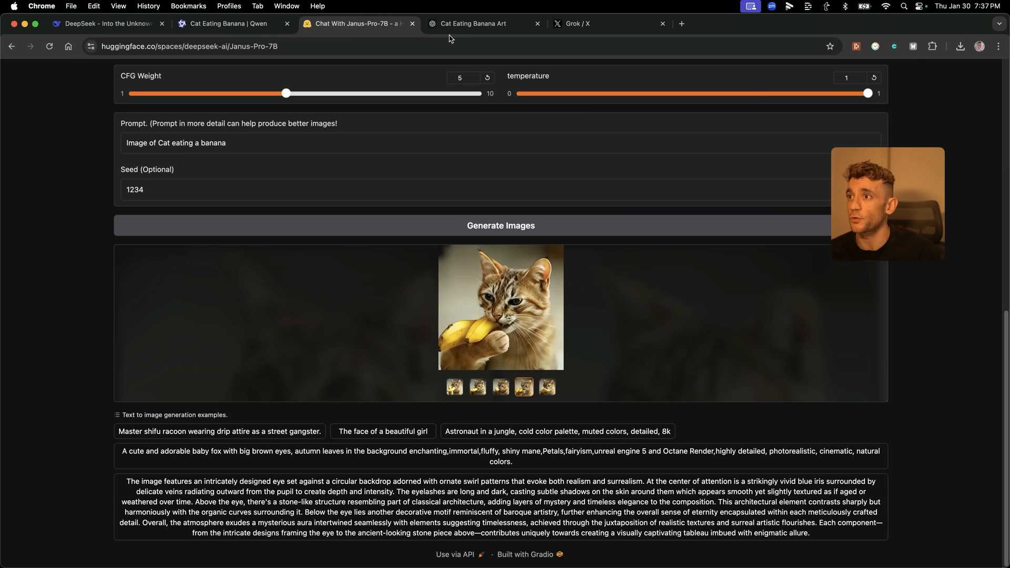
pyautogui.click(228, 23)
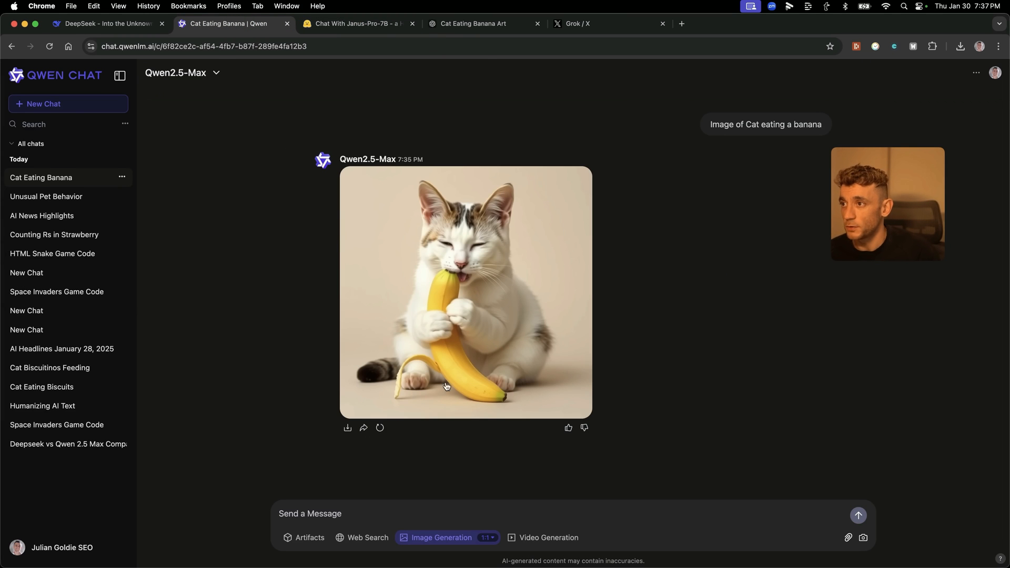
pyautogui.click(477, 23)
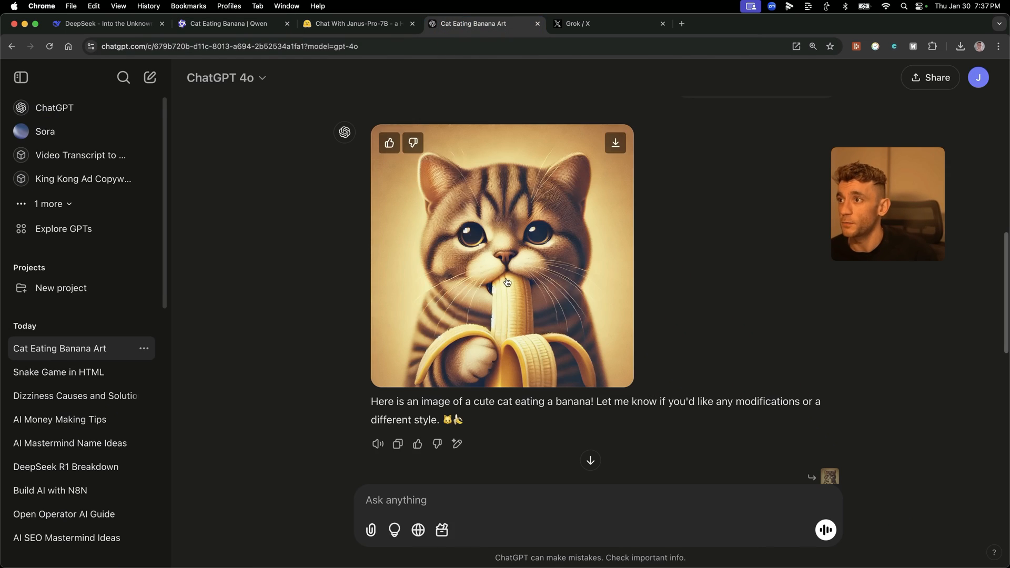
pyautogui.click(352, 24)
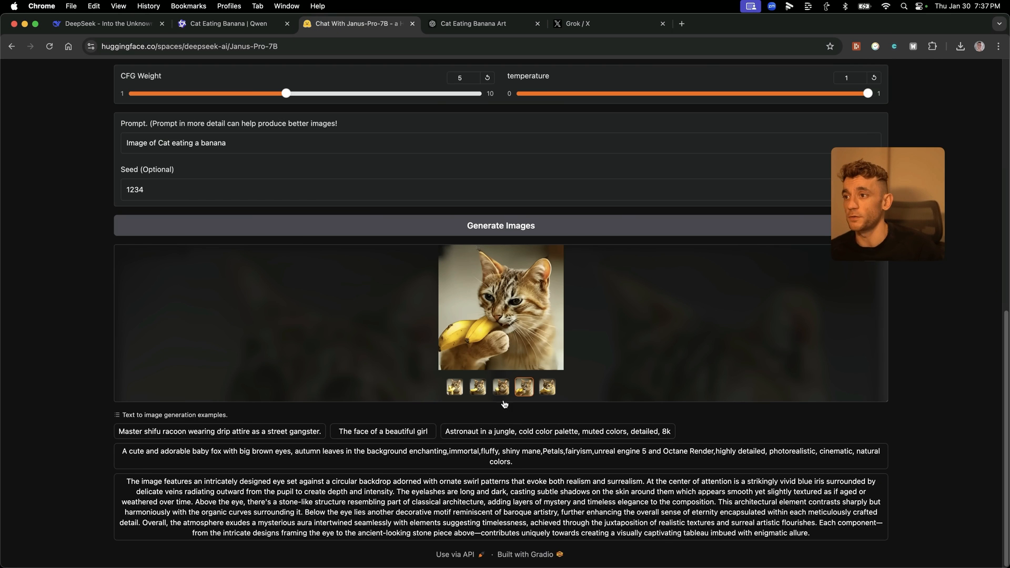
pyautogui.click(525, 389)
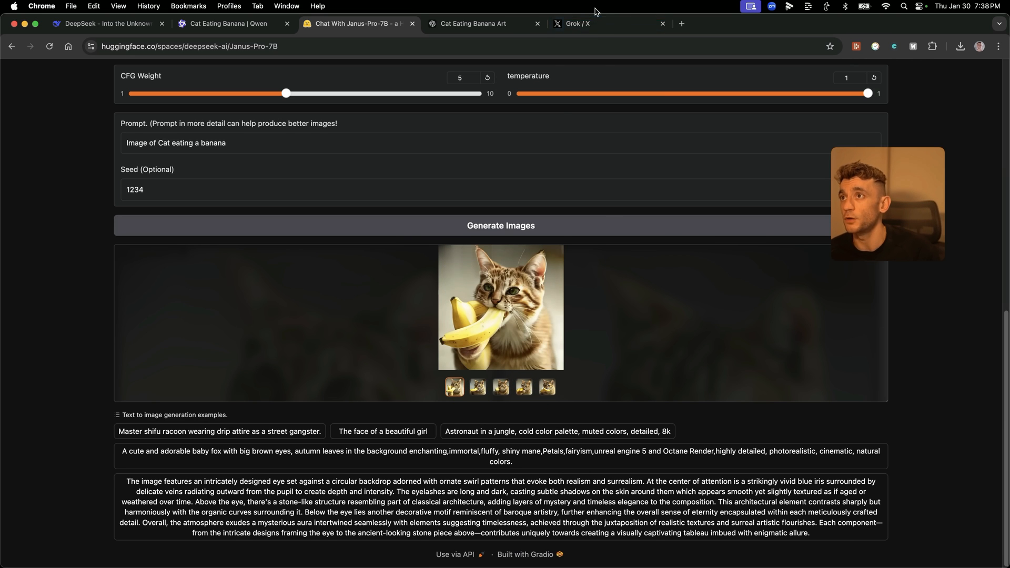
# - Enlarge and close one of Grok's four cat images, then return to Qwen Chat
pyautogui.click(578, 24)
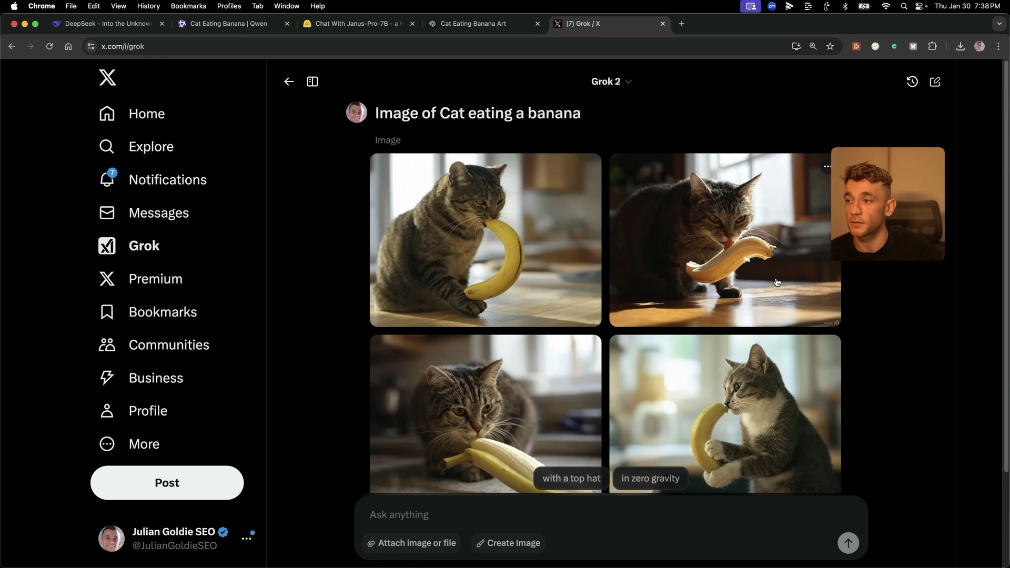
pyautogui.scroll(-3)
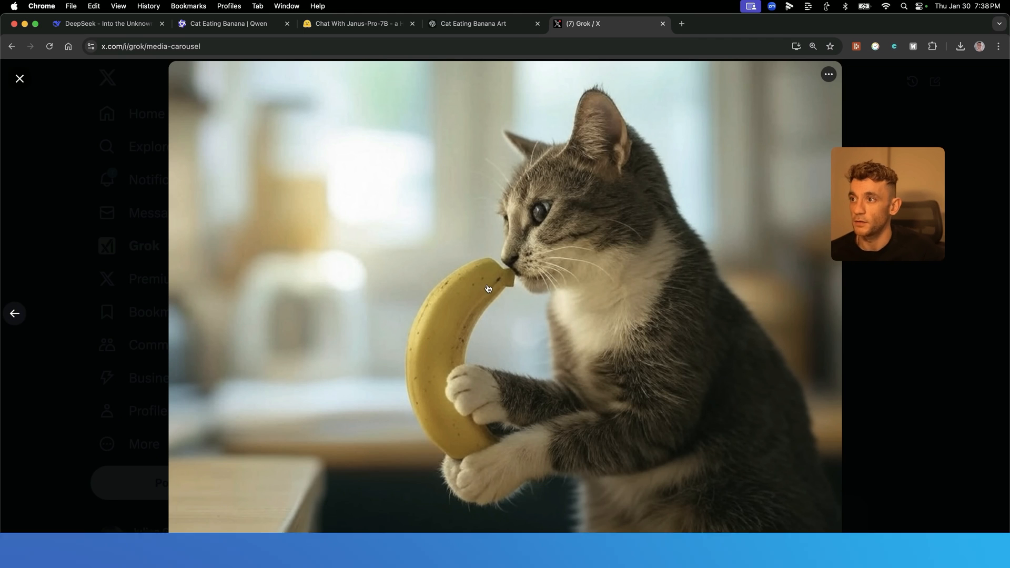
pyautogui.click(20, 79)
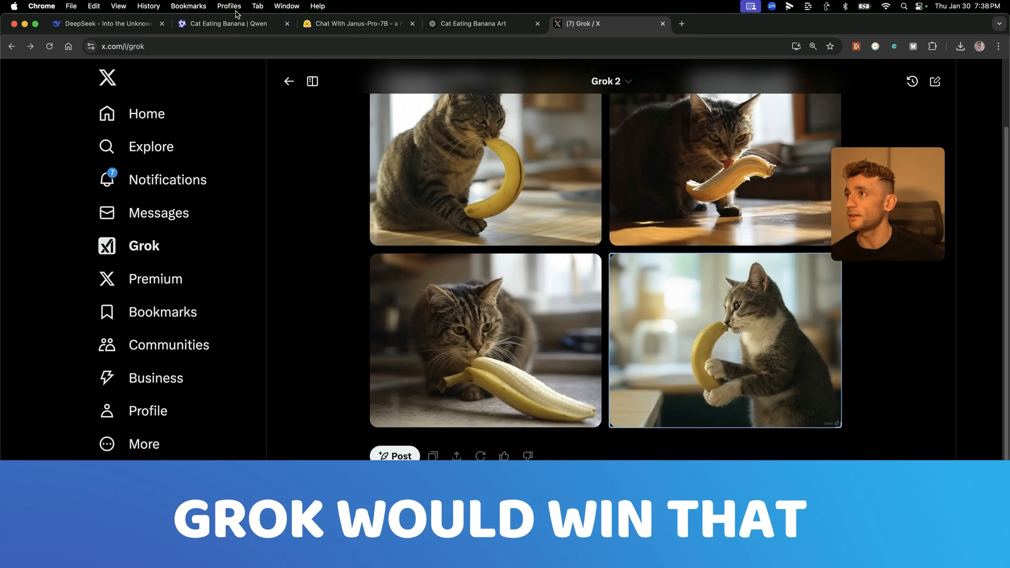
pyautogui.click(225, 23)
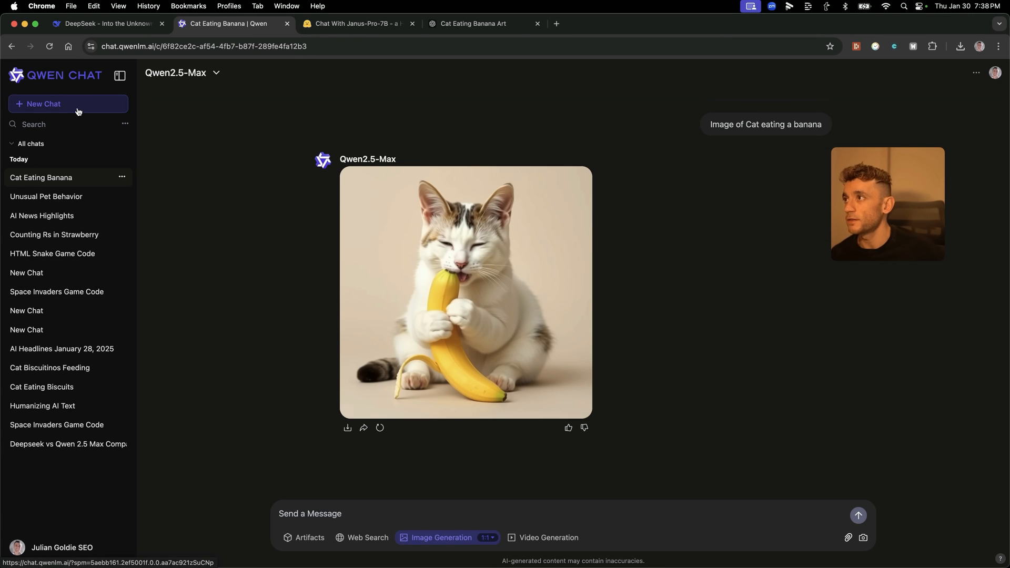
# - Generate a 'cat eating biscuitinos' video in a new Qwen chat, then open sora.com
pyautogui.click(68, 103)
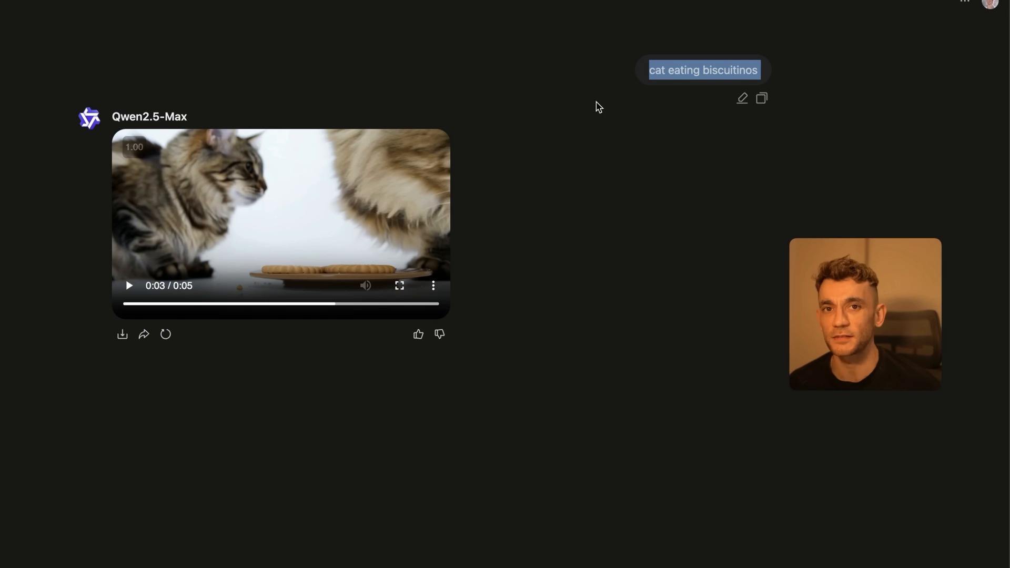
pyautogui.click(128, 286)
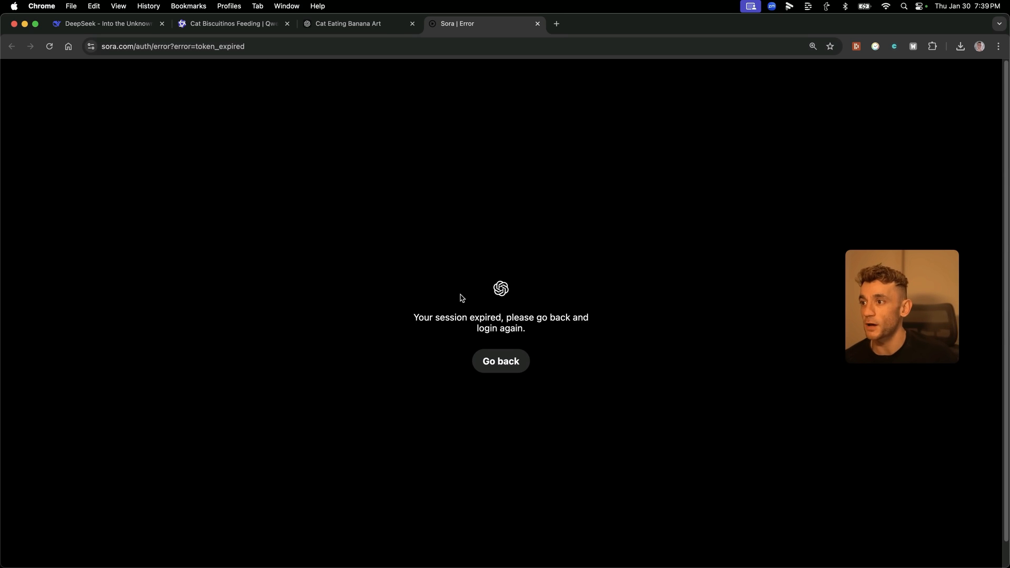
# - Revisit the Qwen biscuit video, DeepSeek news reply and ChatGPT cat-banana image
pyautogui.click(233, 23)
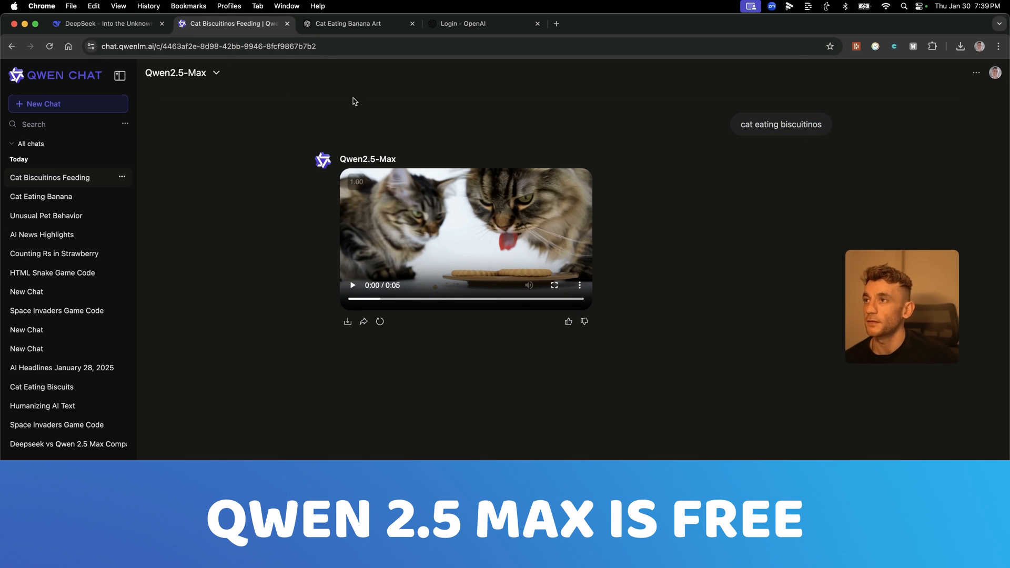
pyautogui.click(111, 24)
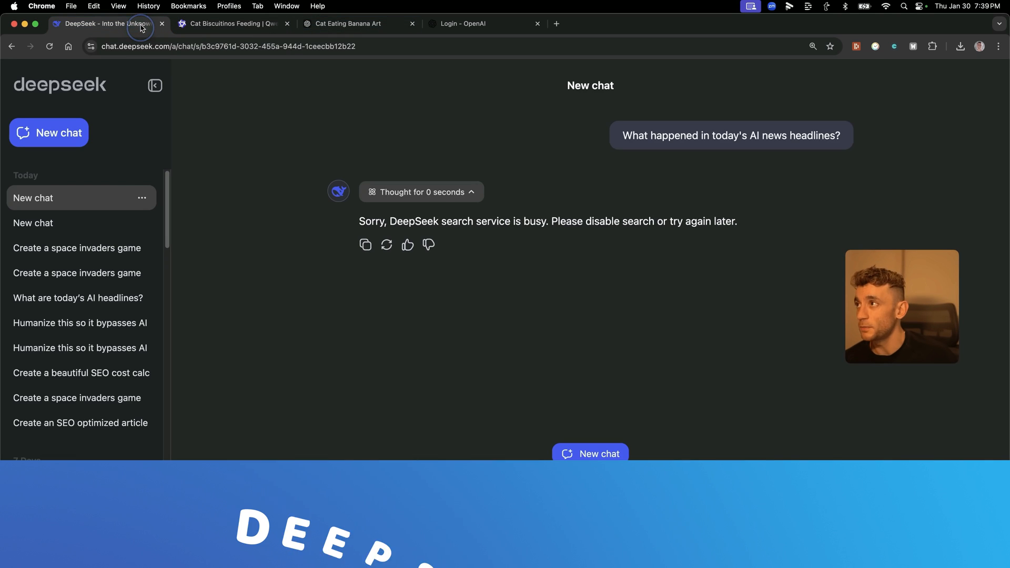
pyautogui.click(373, 23)
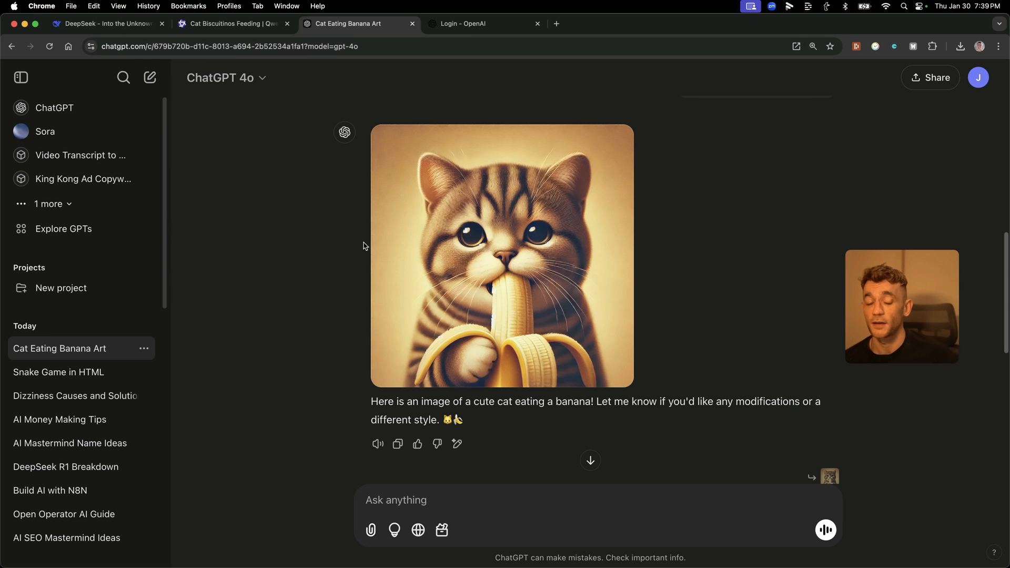
pyautogui.moveTo(664, 357)
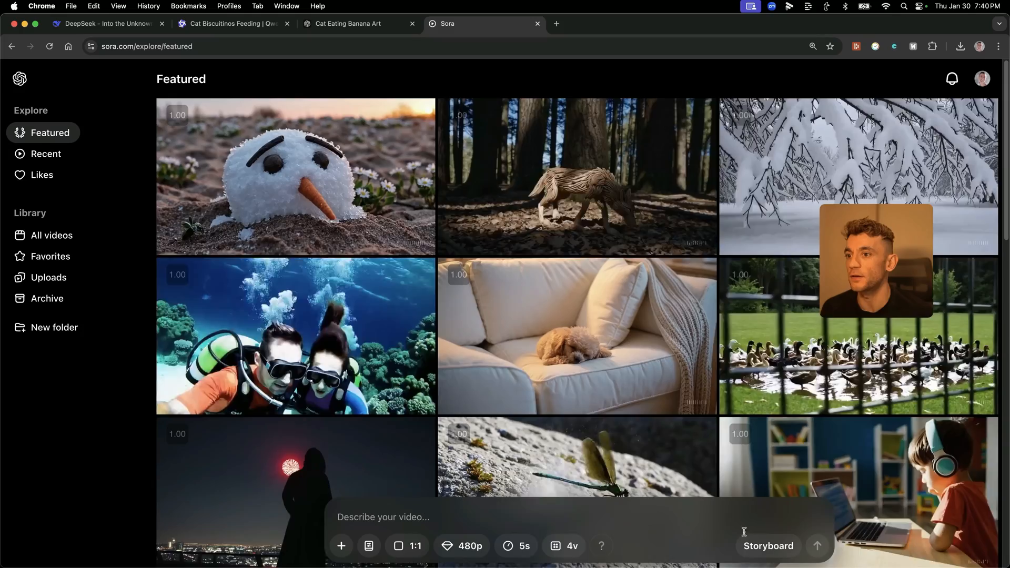
# - Submit 'cat eating biscuitinos' to Sora as a 480p, five-second video and open 'Cat's Biscuitino Delight'
pyautogui.scroll(-3)
pyautogui.write('cat eating biscuitinos')
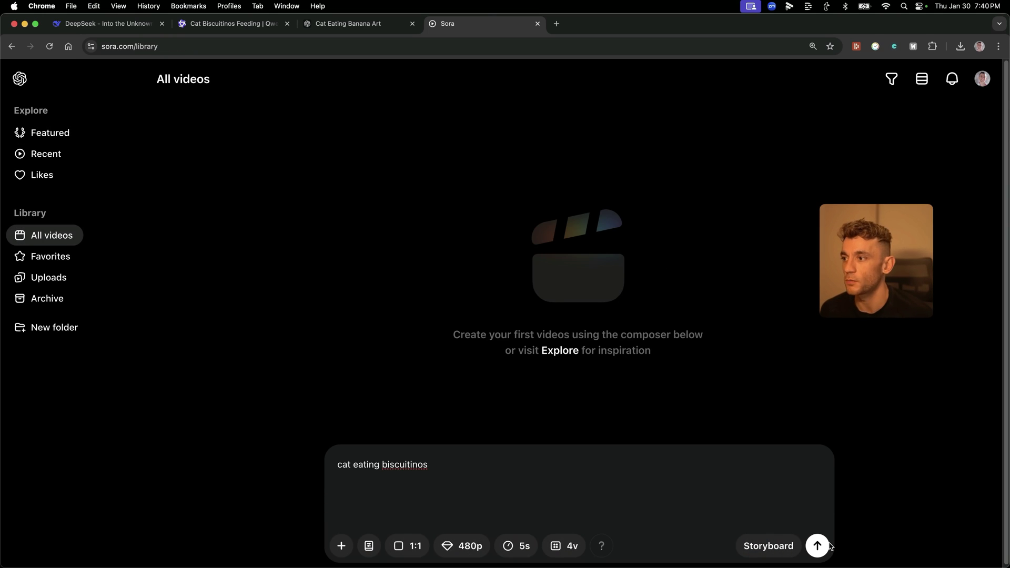
pyautogui.click(819, 546)
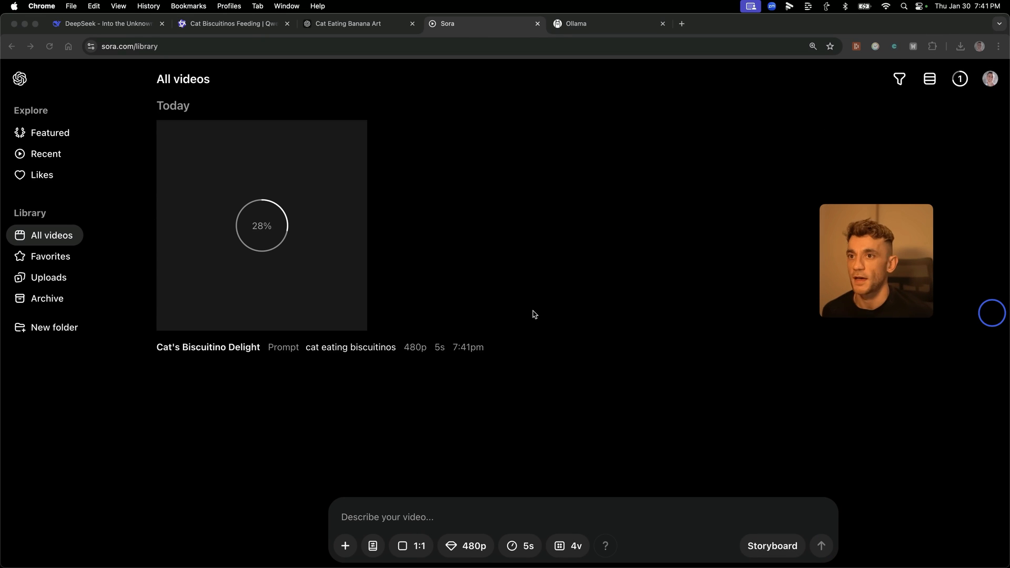
pyautogui.moveTo(478, 264)
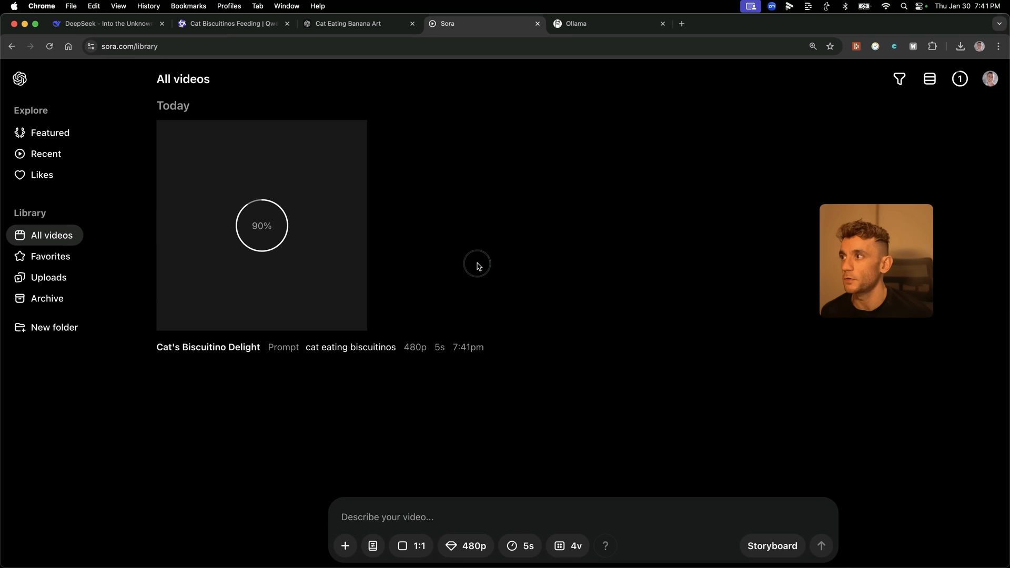
pyautogui.moveTo(436, 217)
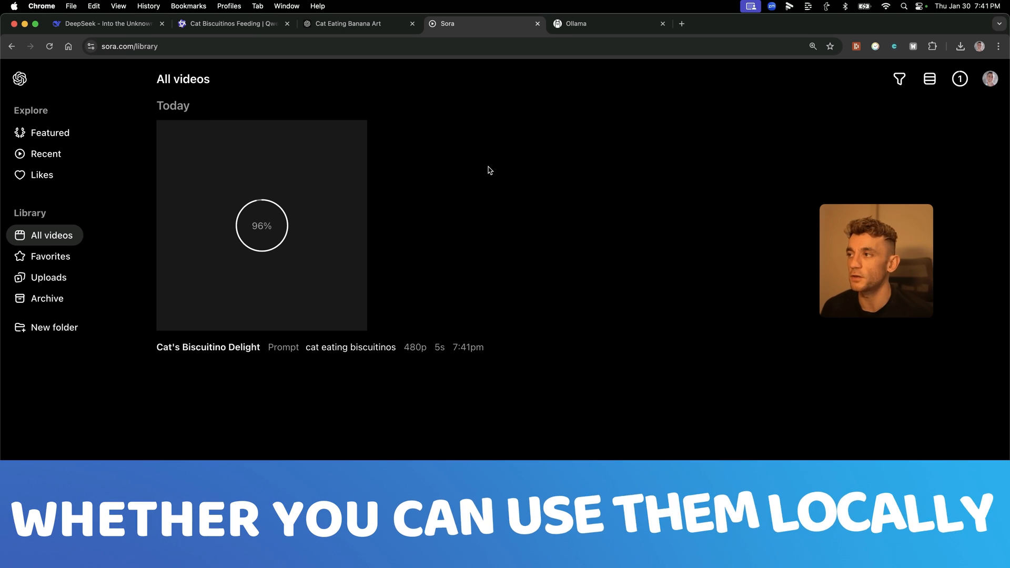
pyautogui.click(348, 24)
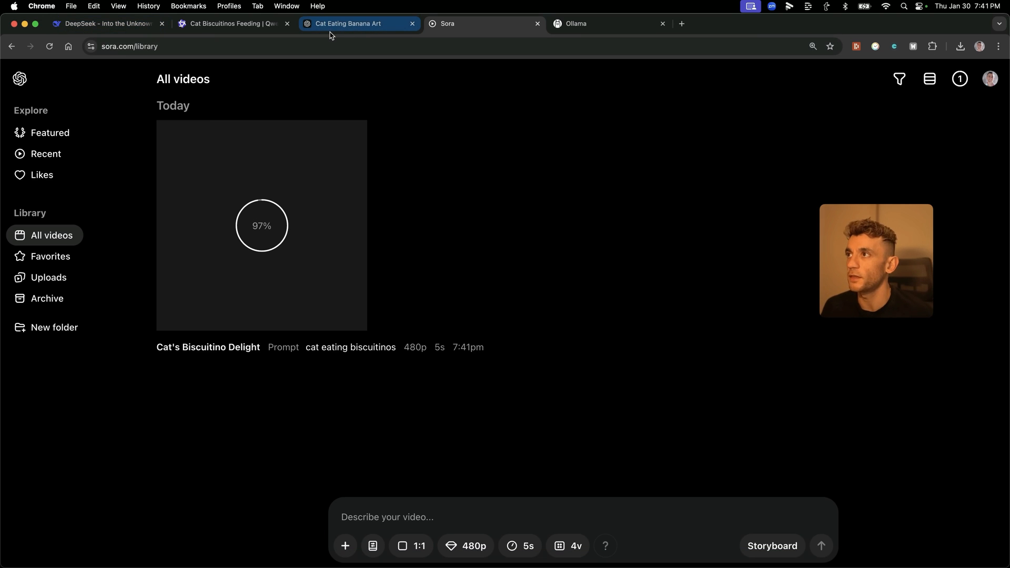
pyautogui.click(356, 23)
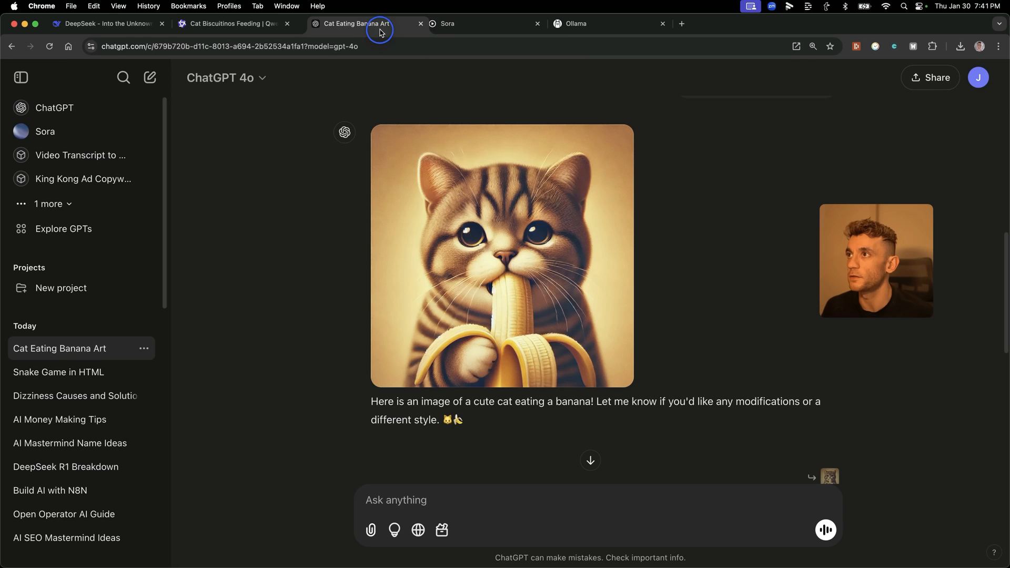
pyautogui.click(448, 23)
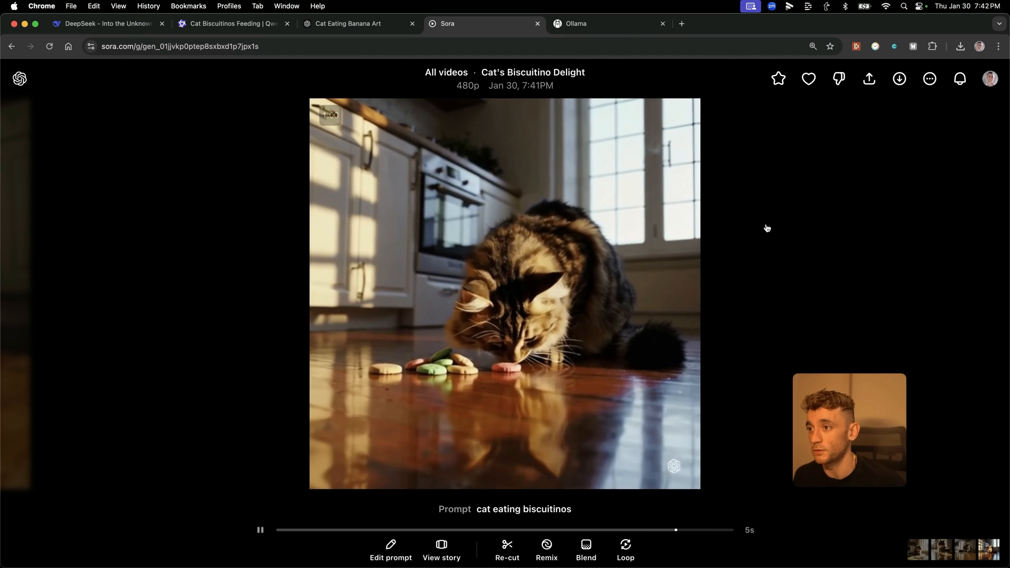
# - Compare Qwen's cat-biscuits video with Sora's clip, move Sora's tab first, then open Ollama
pyautogui.click(232, 23)
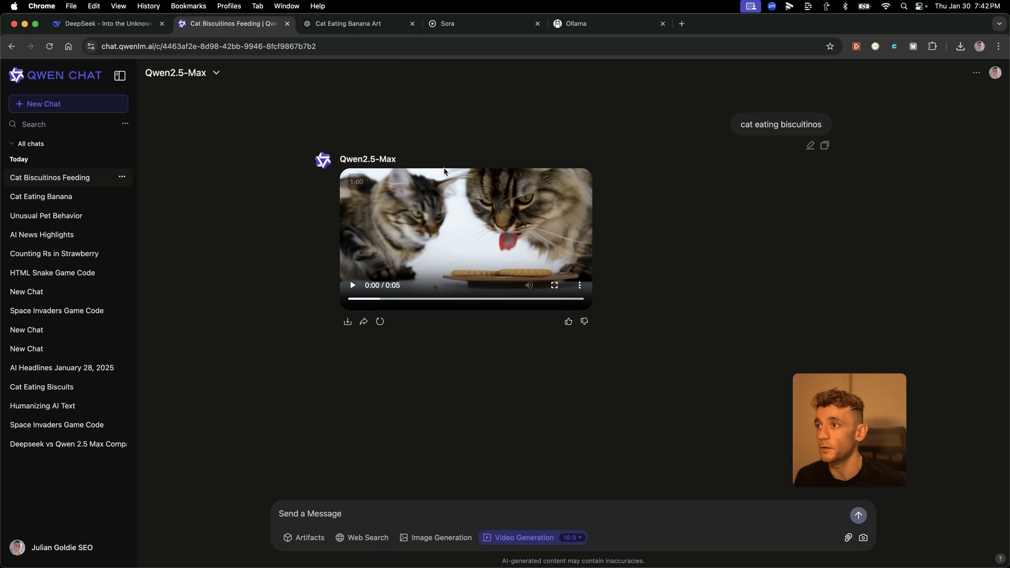
pyautogui.click(352, 285)
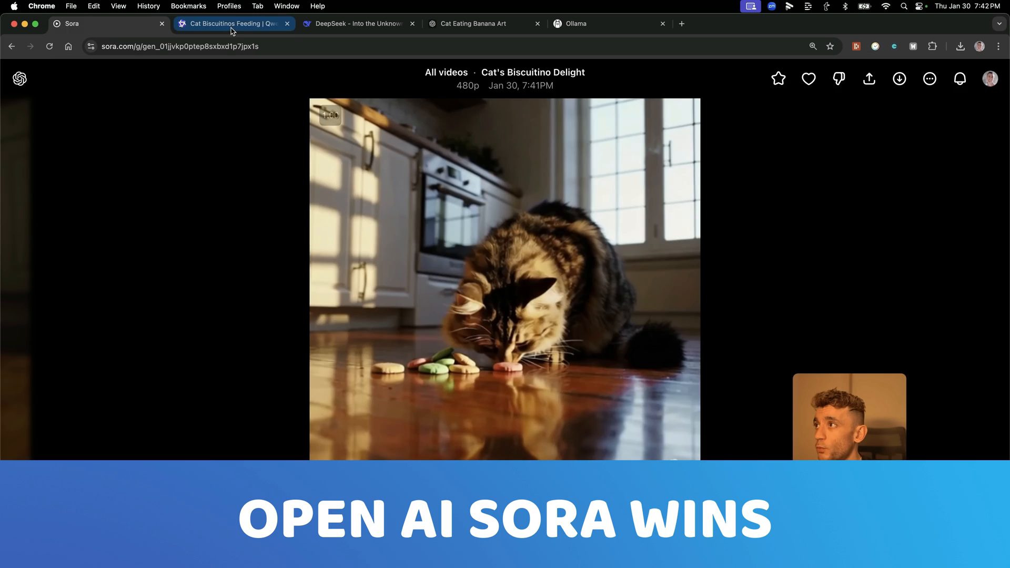
pyautogui.click(365, 24)
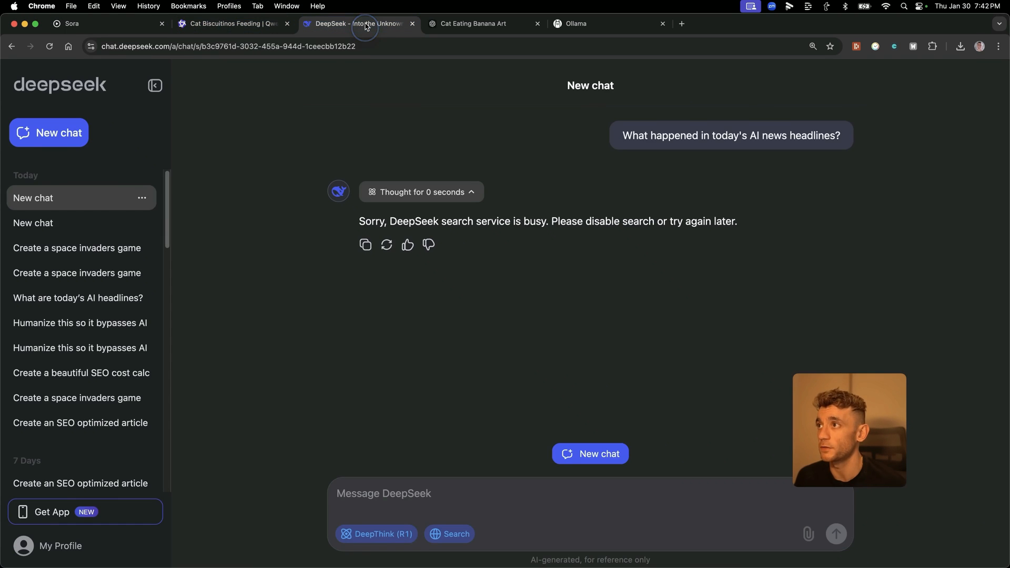
pyautogui.click(232, 23)
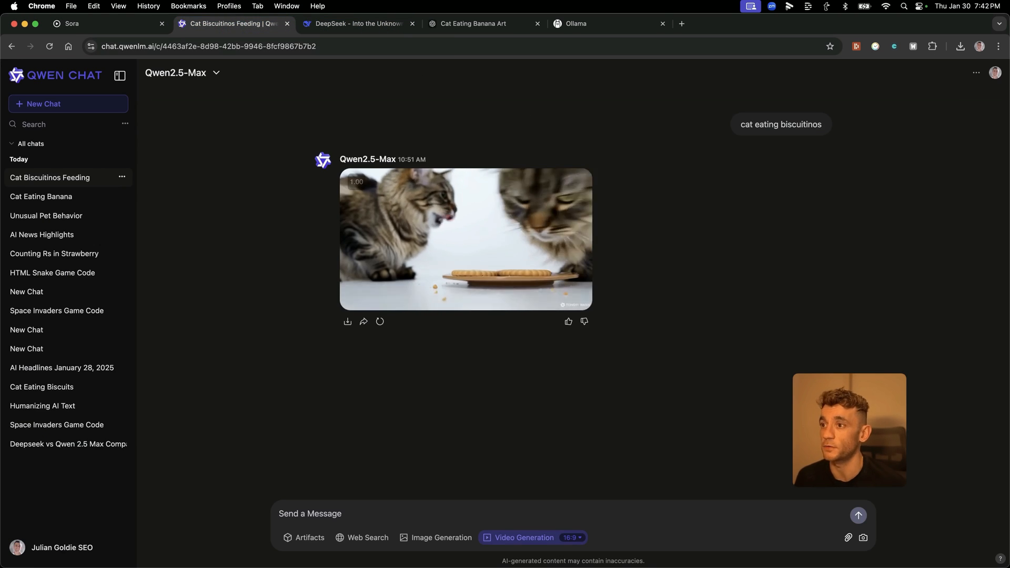
pyautogui.click(597, 24)
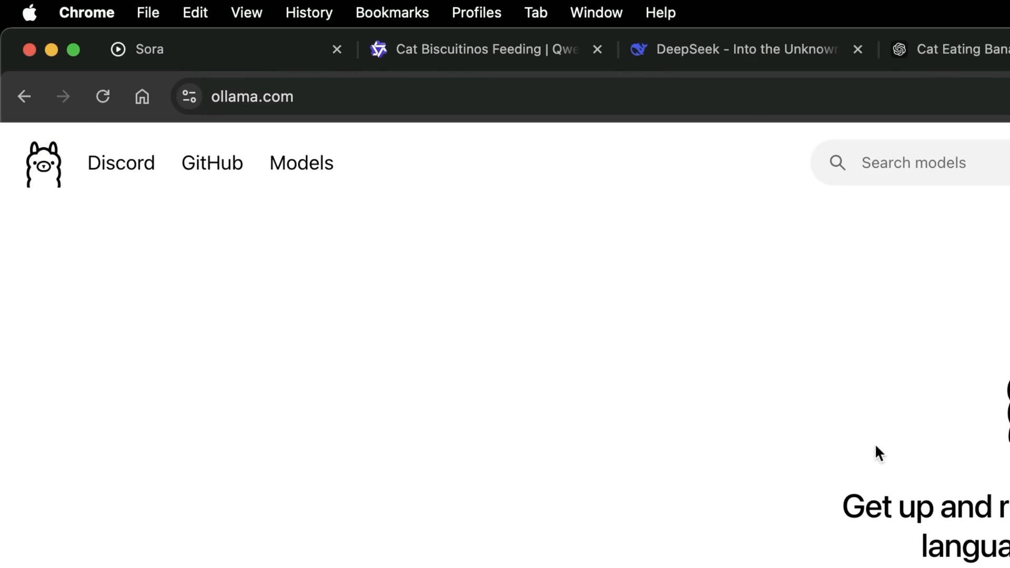
# - Search ollama.com for deepseek-r1, run it in Terminal and ask 'what model are you?'
pyautogui.write('deepse')
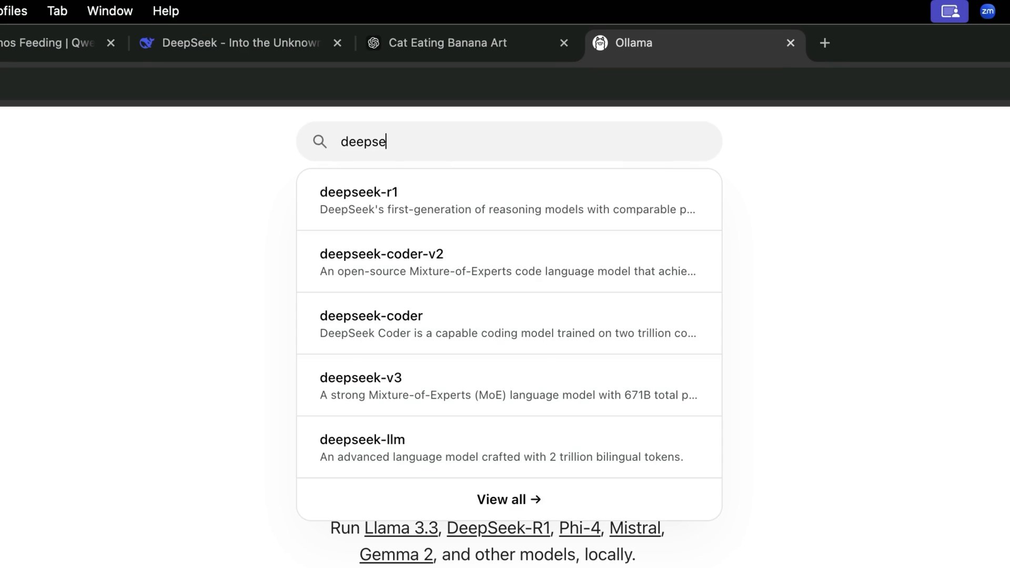
pyautogui.click(360, 192)
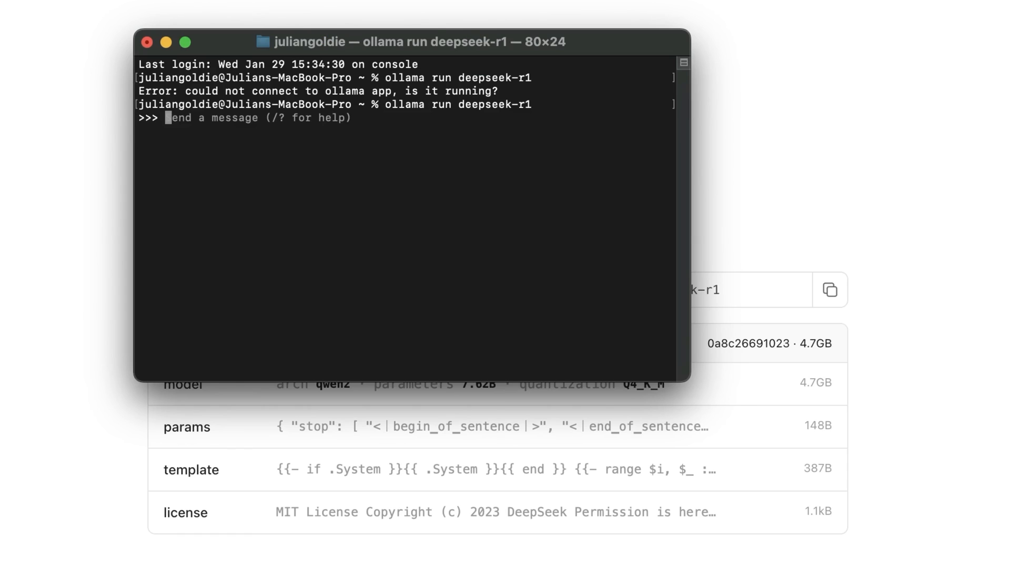
pyautogui.moveTo(251, 116)
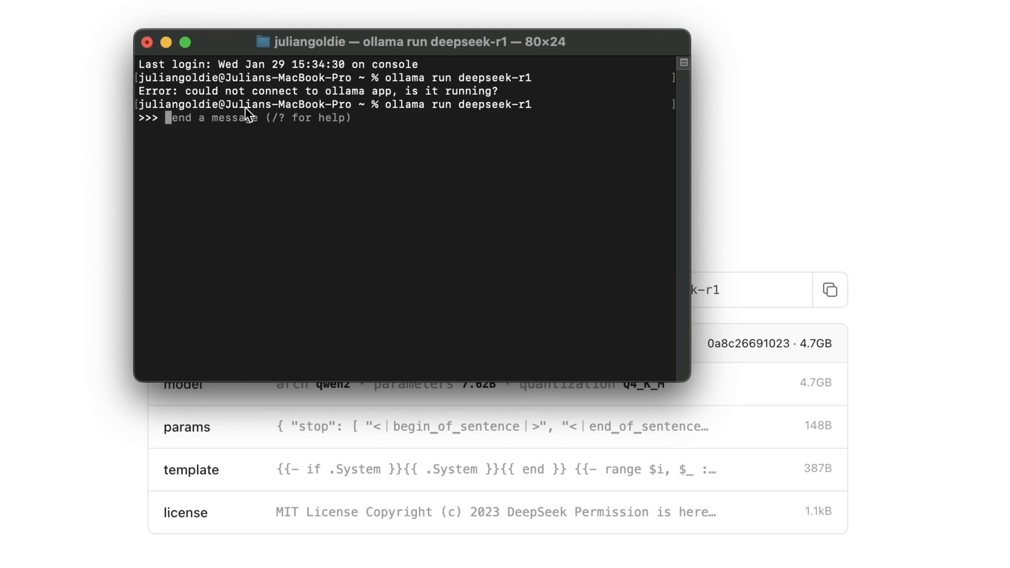
pyautogui.write('who')
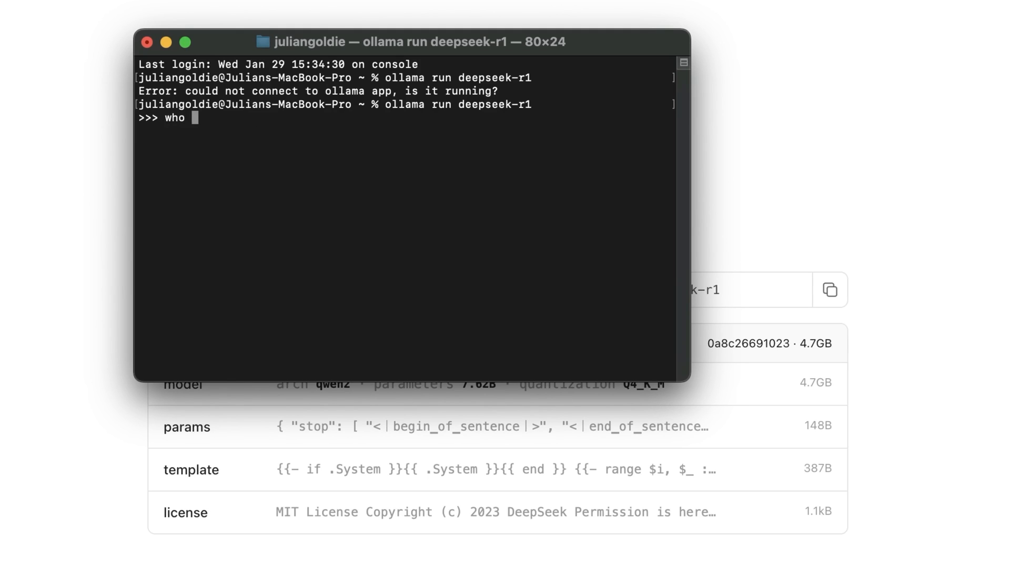
pyautogui.write('what model are you?')
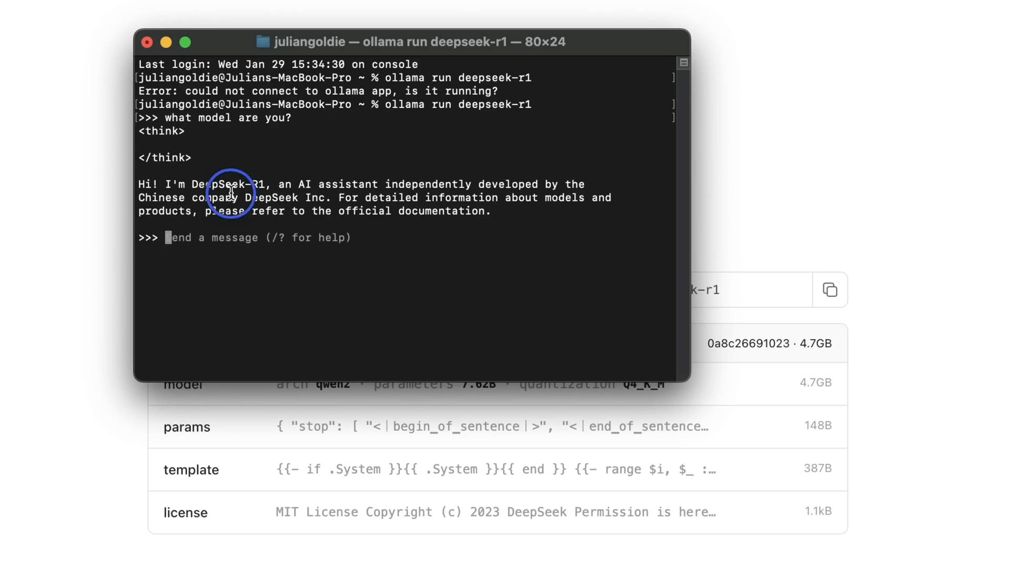
pyautogui.moveTo(351, 180)
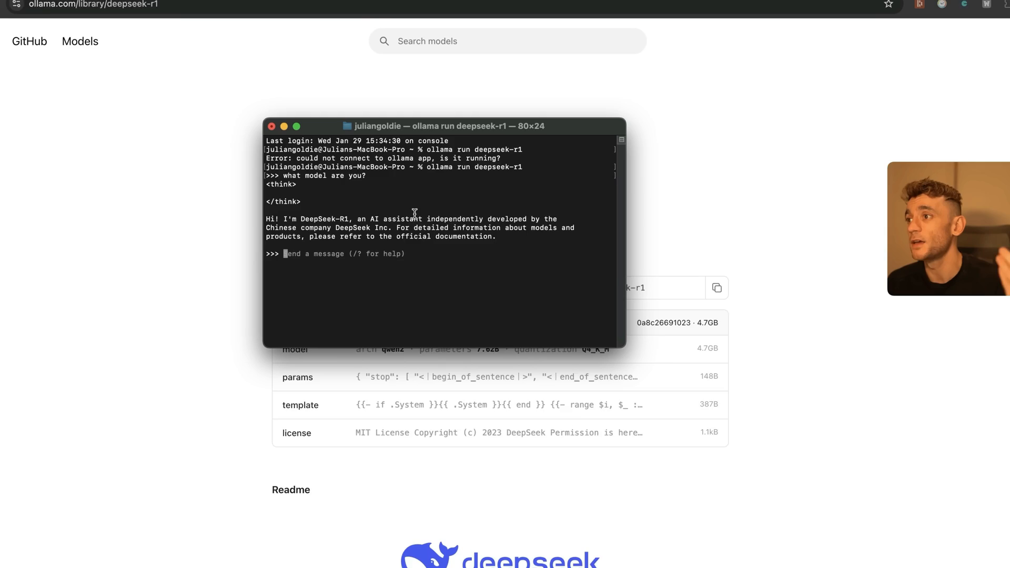
# - Search Ollama's library for 'qwen', browse the qwen2.5 results, then switch to the ChatGPT tab
pyautogui.click(480, 77)
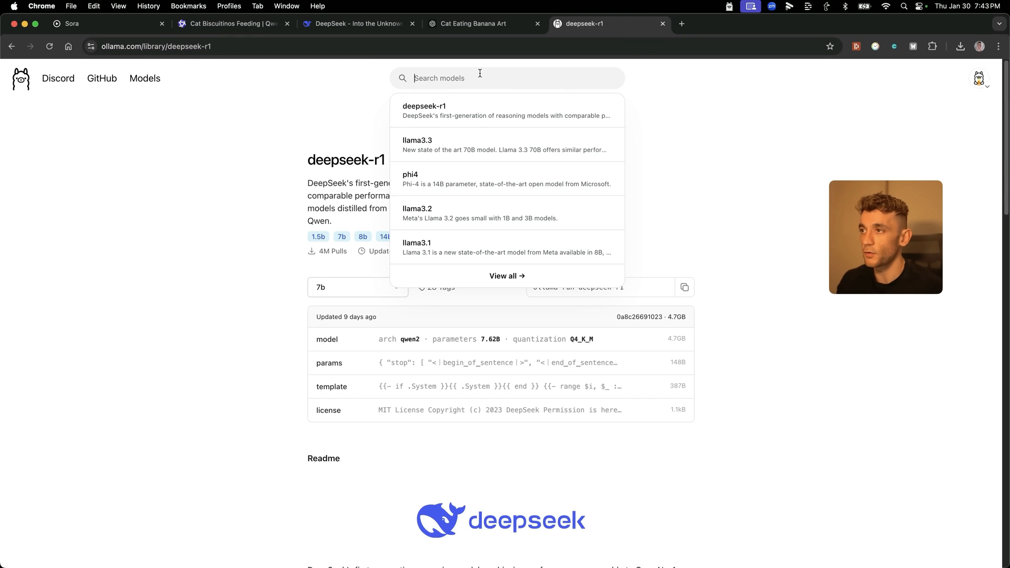
pyautogui.write('qwen')
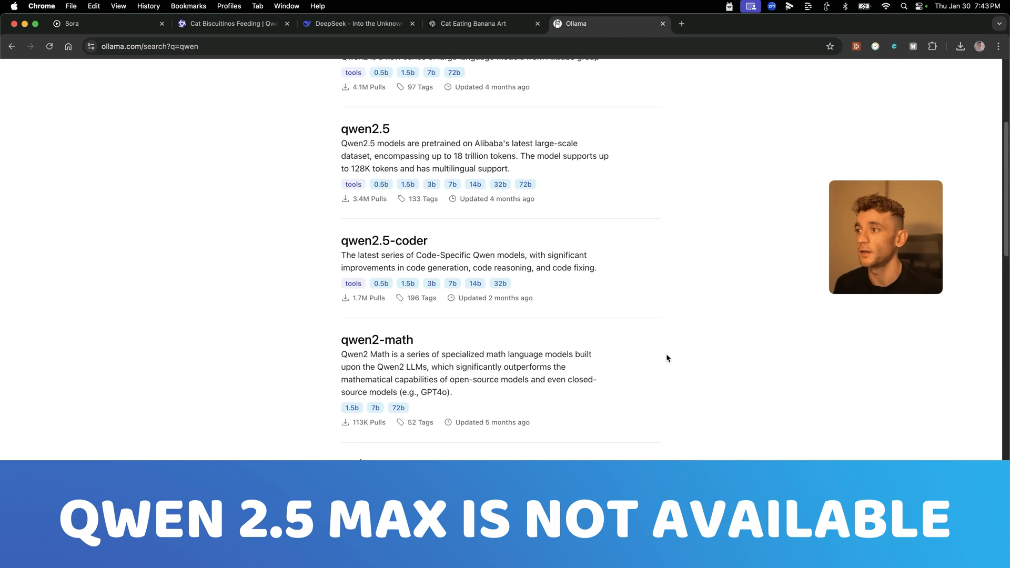
pyautogui.scroll(-3)
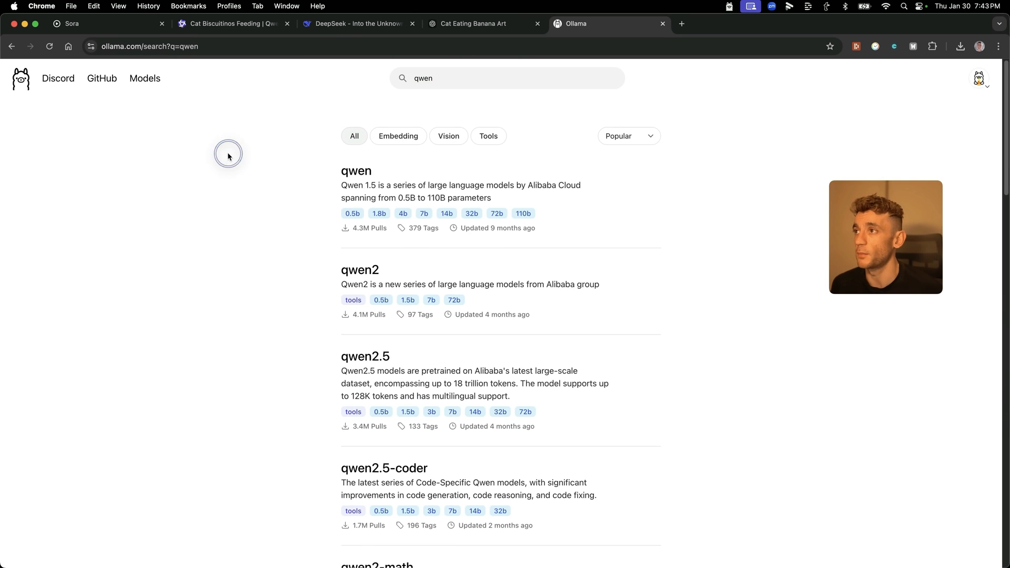
pyautogui.click(474, 24)
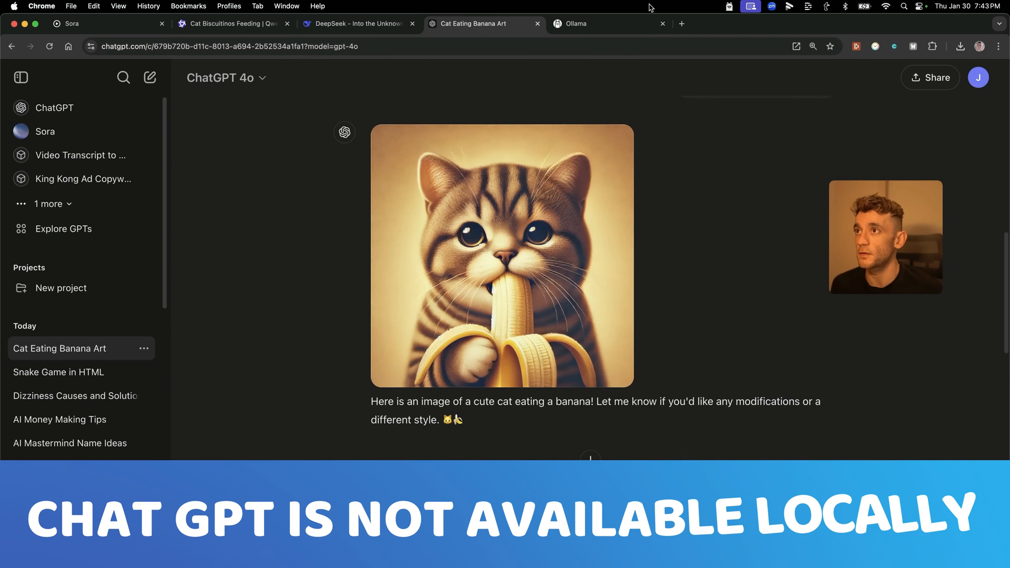
pyautogui.click(575, 23)
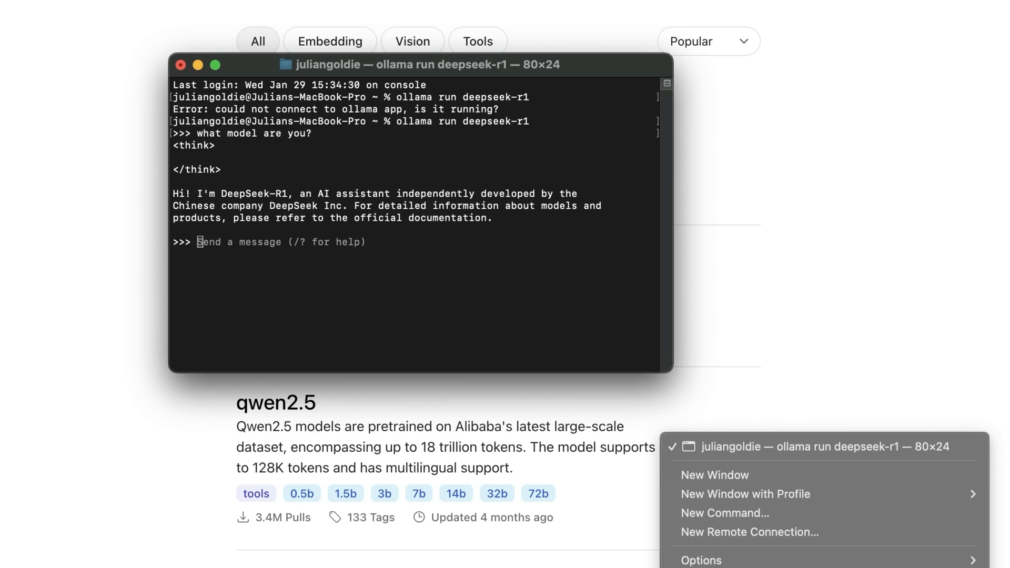
# - Quit Terminal and terminate the running DeepSeek-R1 ollama process
pyautogui.click(181, 66)
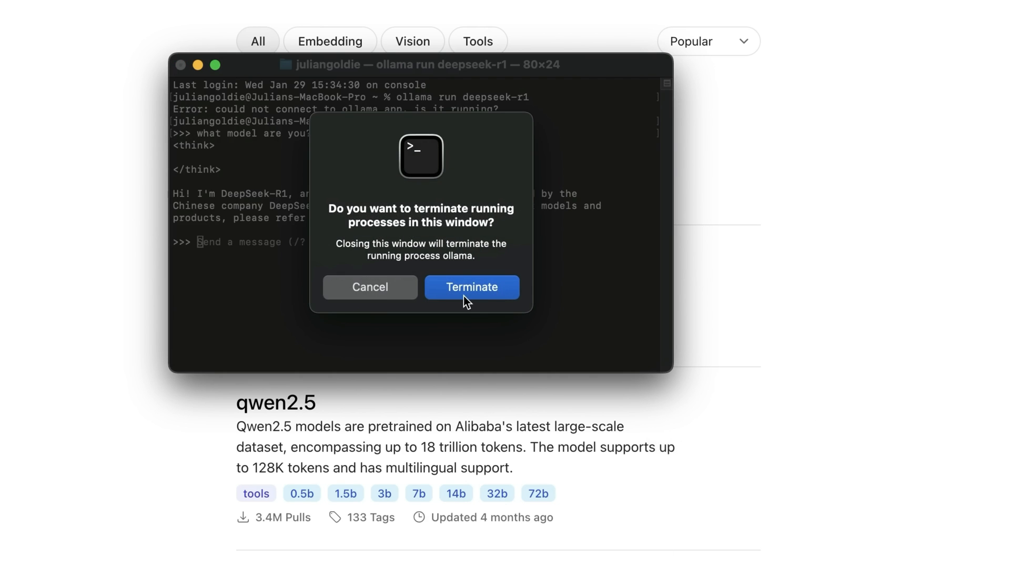
pyautogui.click(472, 287)
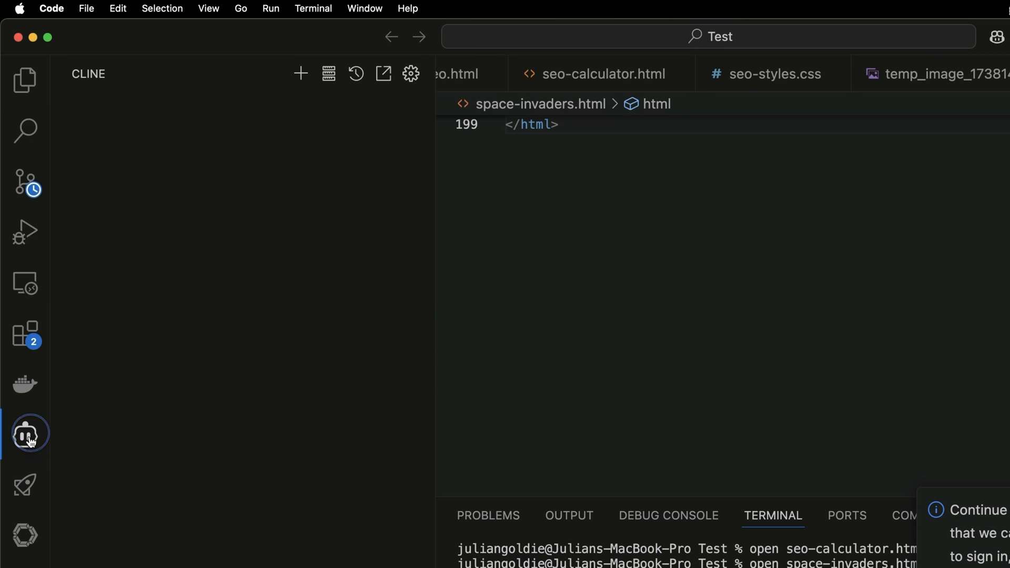
# - Open Roo Code settings showing OpenRouter with the deepseek/deepseek-r1:free model
pyautogui.click(25, 432)
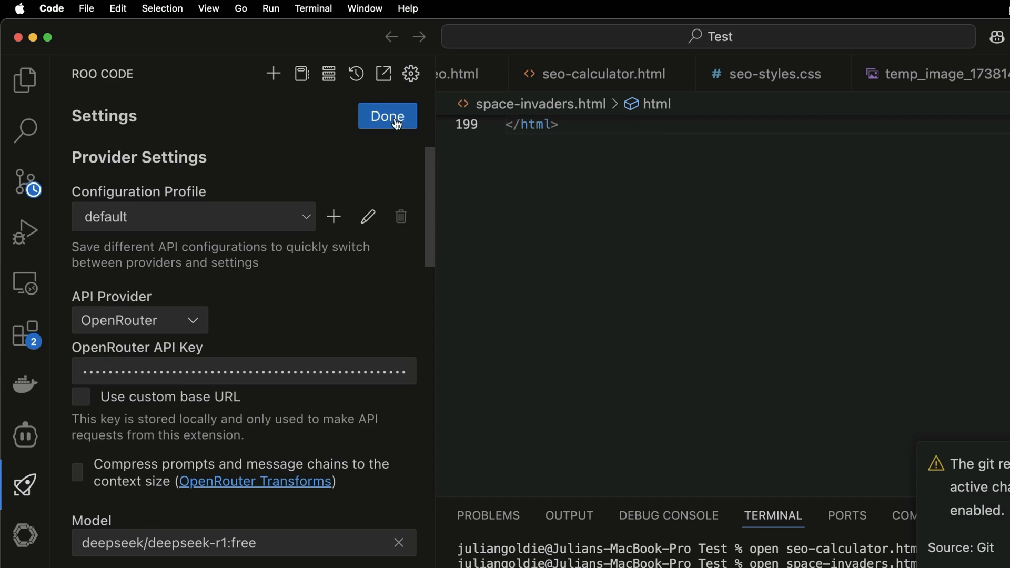
pyautogui.moveTo(146, 355)
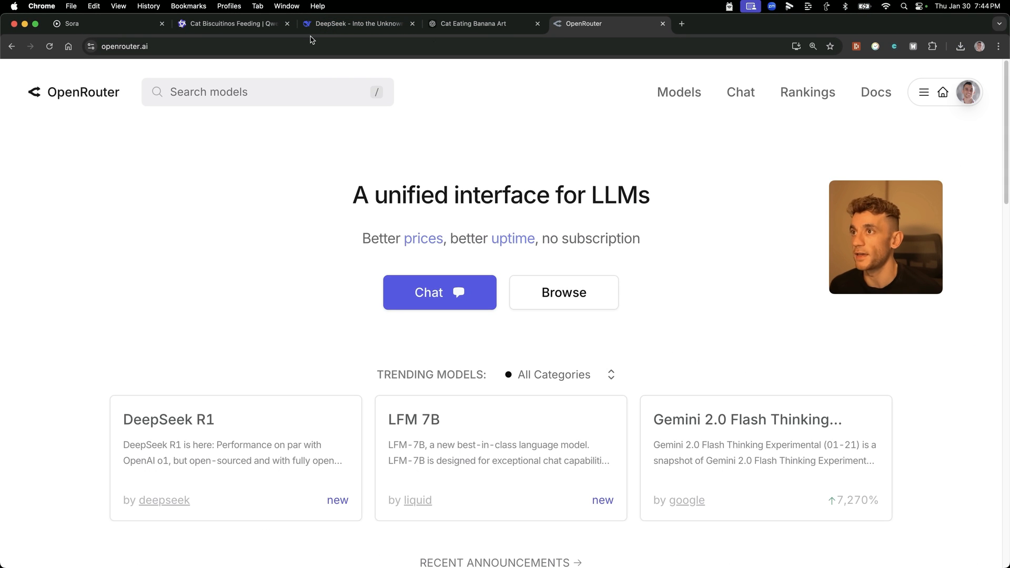
# - Open OpenRouter's API keys page from the top-right account menu
pyautogui.click(908, 163)
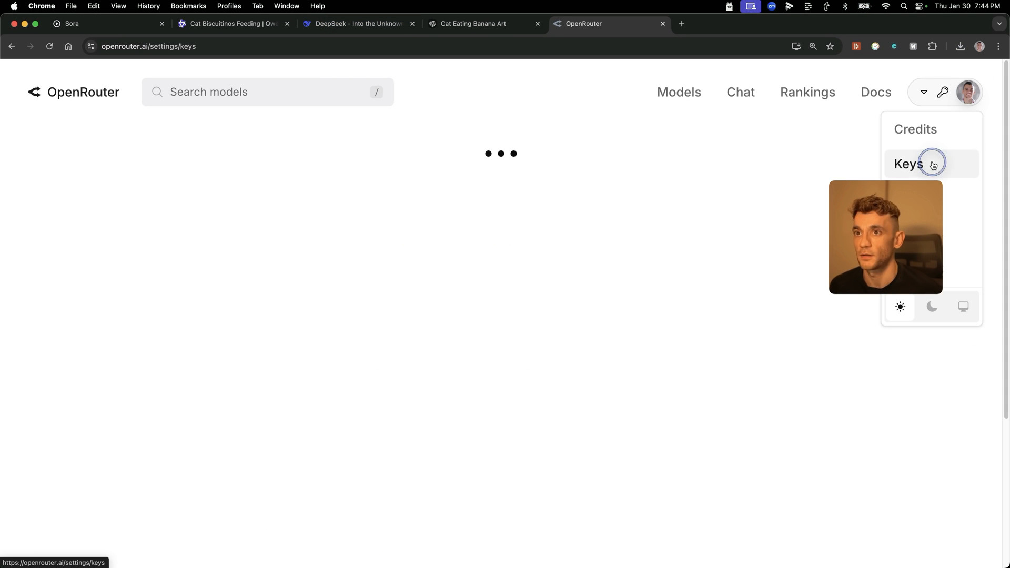
pyautogui.click(908, 164)
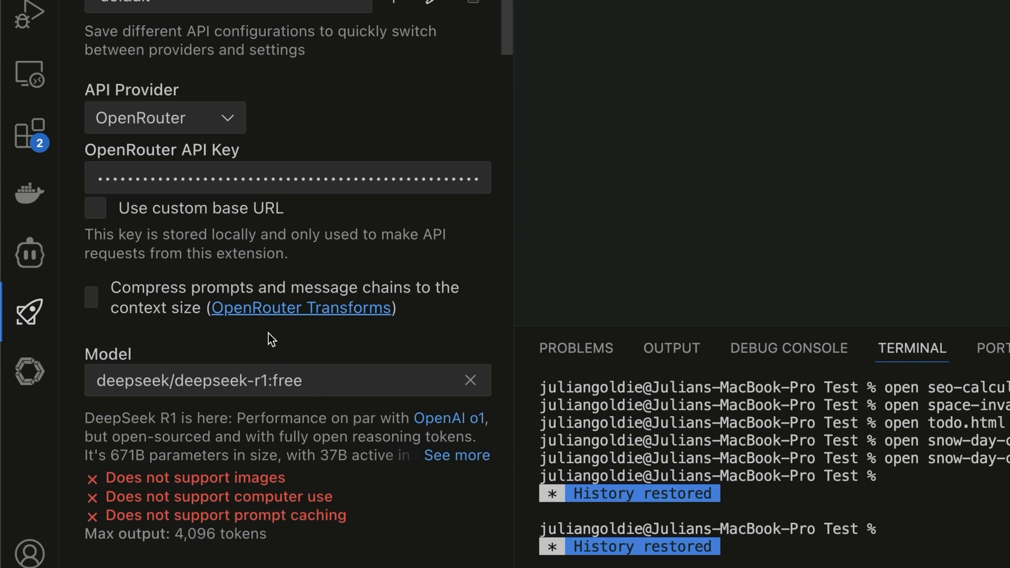
pyautogui.moveTo(305, 366)
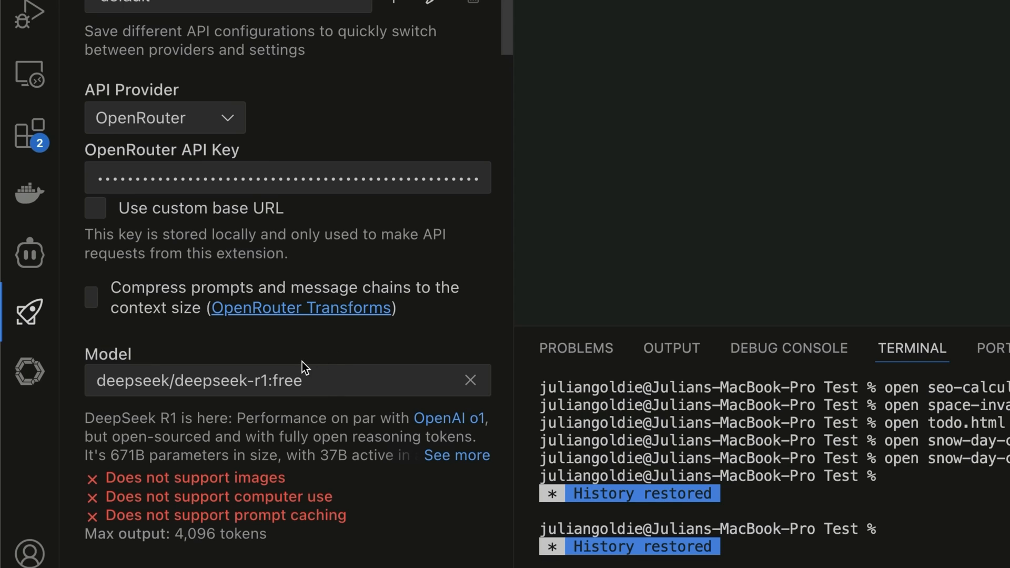
pyautogui.moveTo(192, 163)
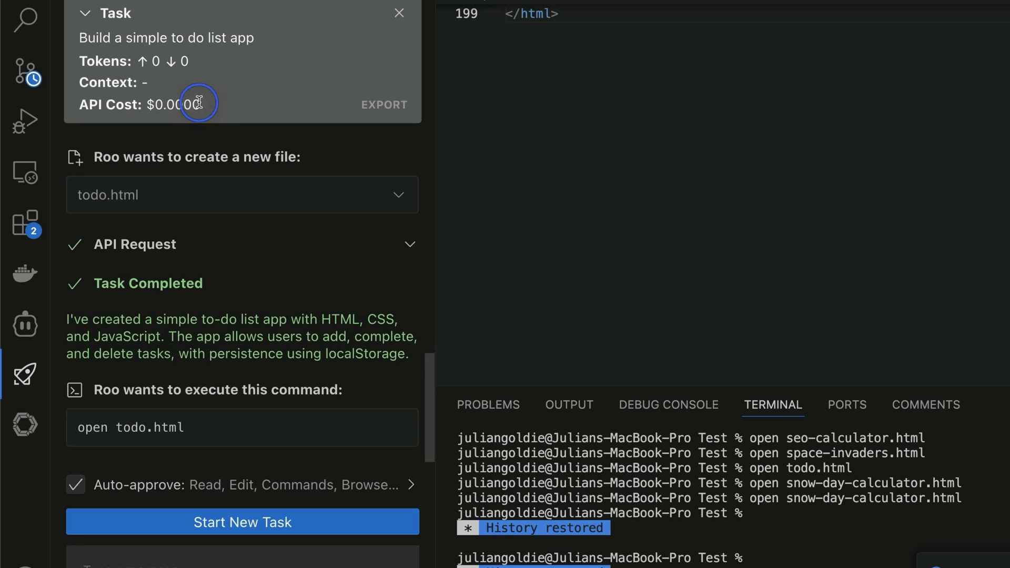
# - Highlight the $0.0000 API cost of the finished todo.html to-do list task
pyautogui.doubleClick(199, 104)
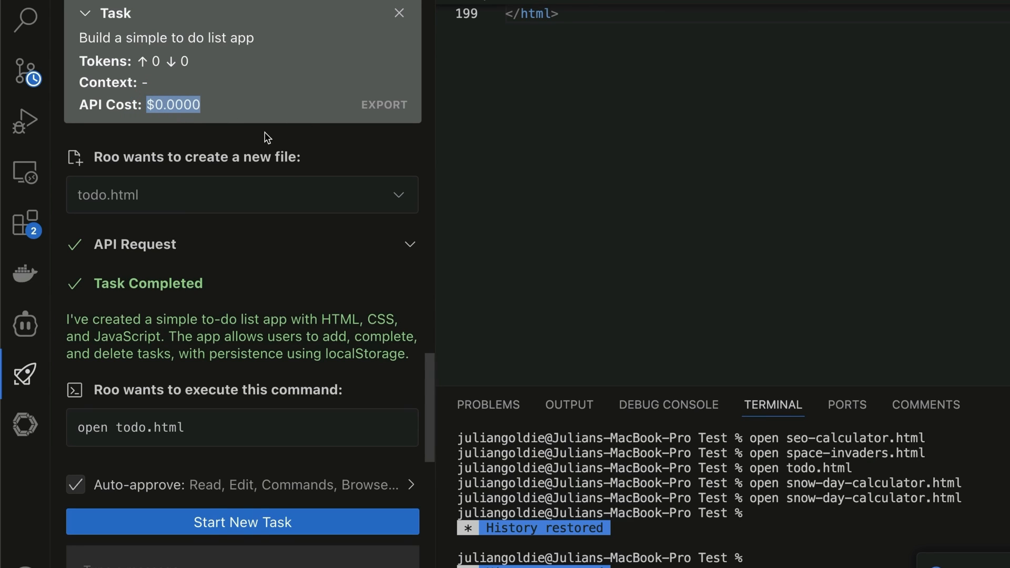
pyautogui.moveTo(436, 22)
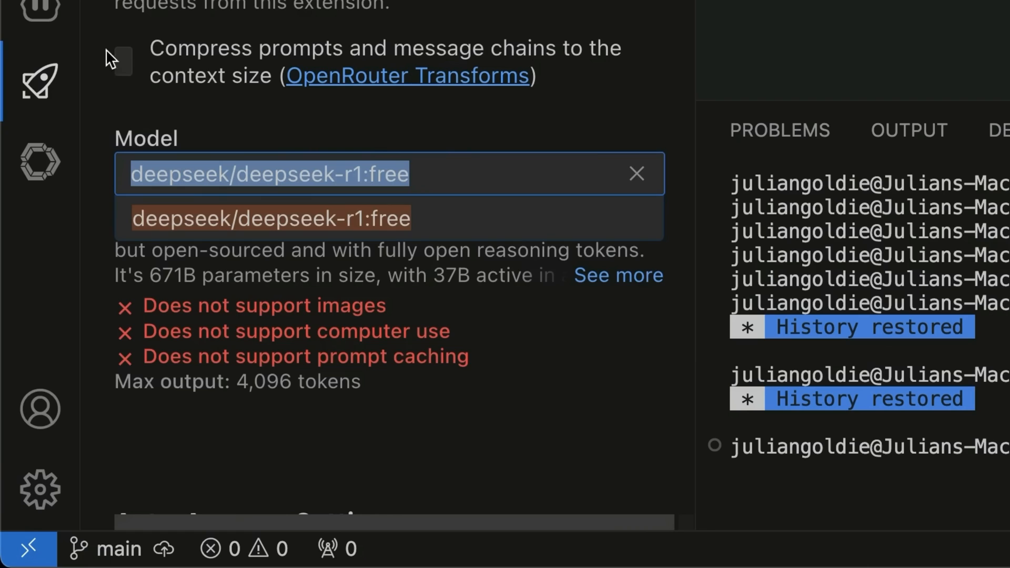
# - Search Roo Code's model list for 'chatgpt', then 'qwen', and browse the Qwen suggestions
pyautogui.write('chatgpt')
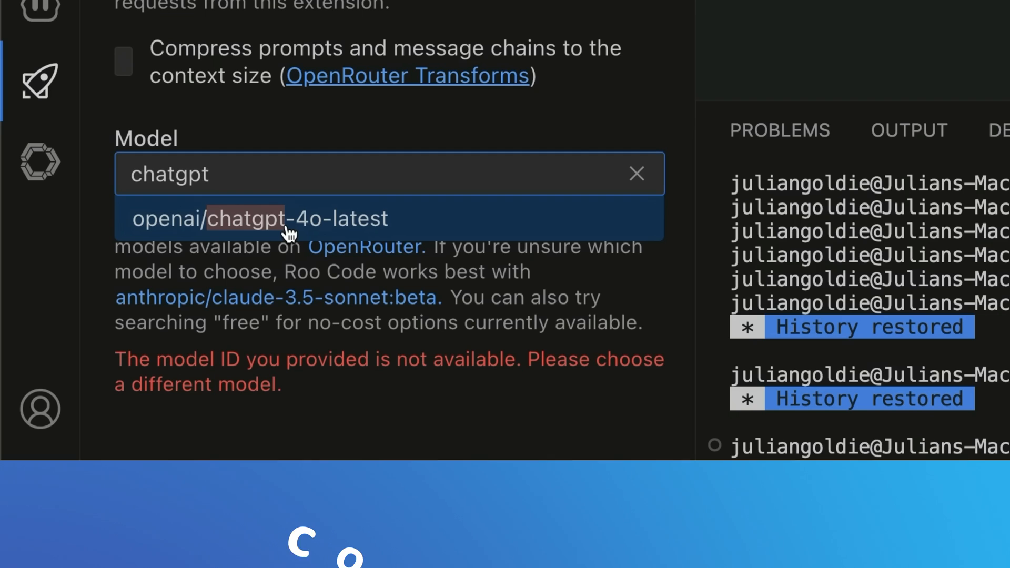
pyautogui.doubleClick(169, 173)
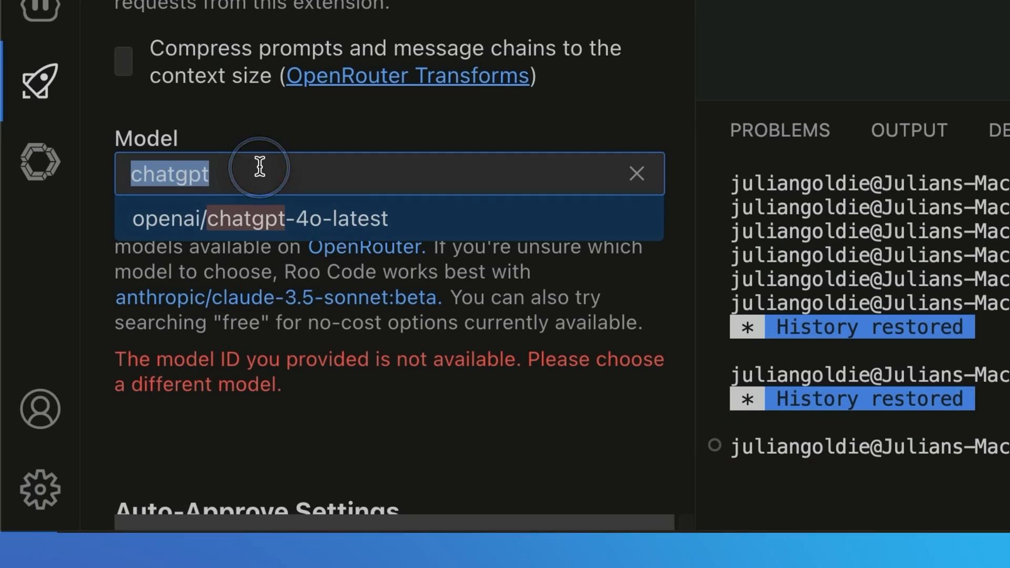
pyautogui.write('qwen')
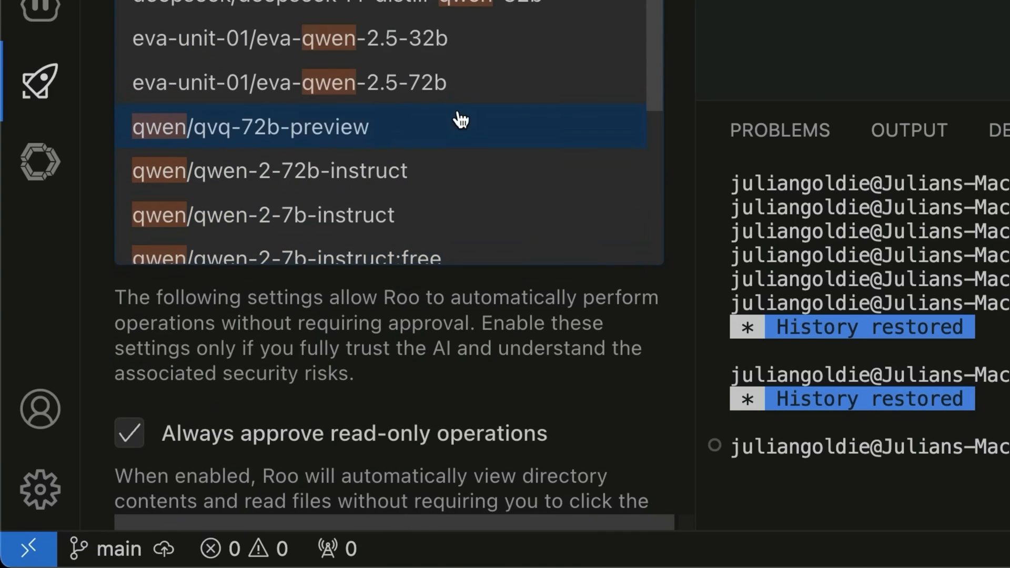
pyautogui.scroll(-3)
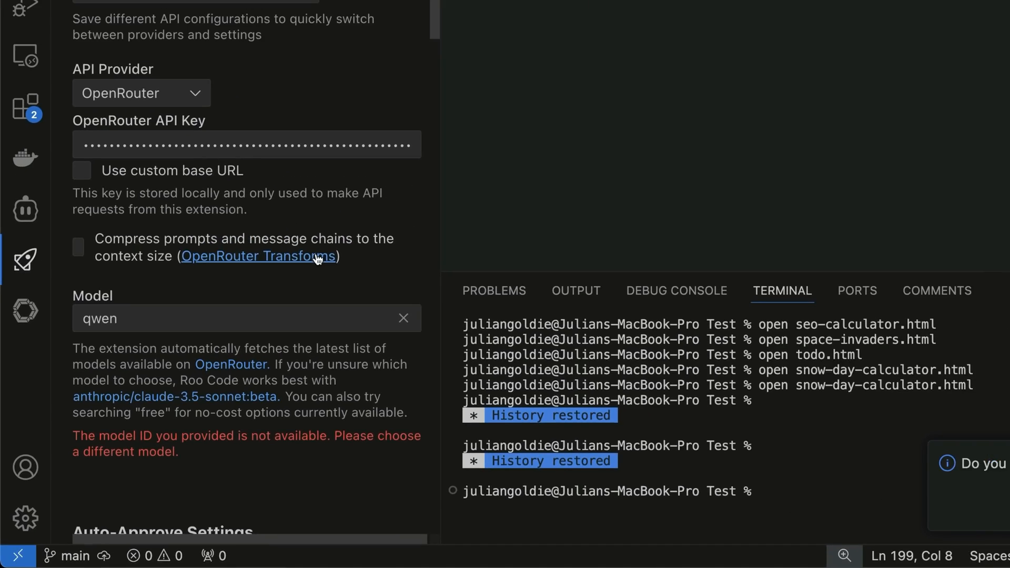
pyautogui.click(374, 538)
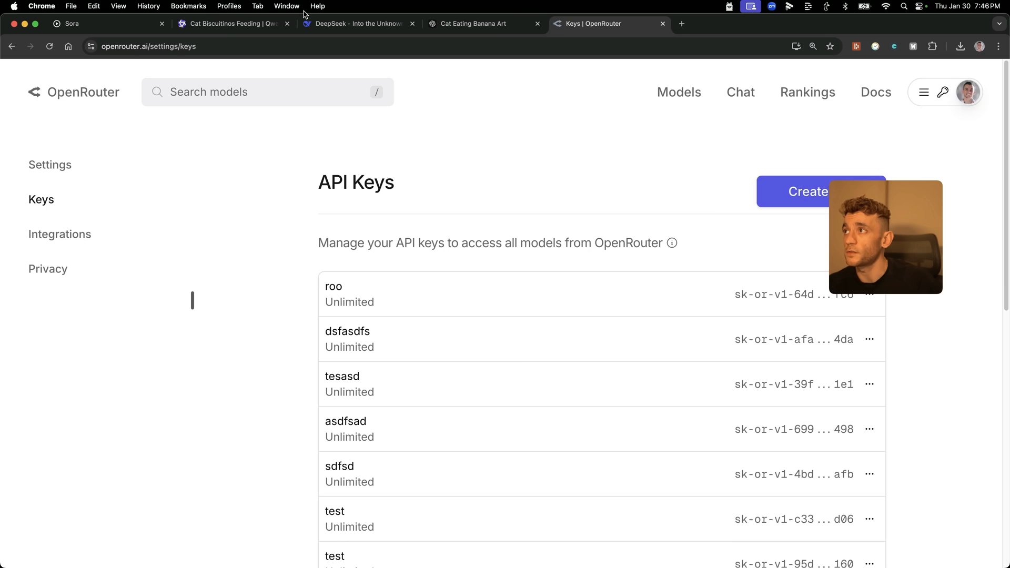
# - Cycle through the Qwen cat video, ChatGPT banana cat image and DeepSeek busy-reply tabs
pyautogui.click(231, 24)
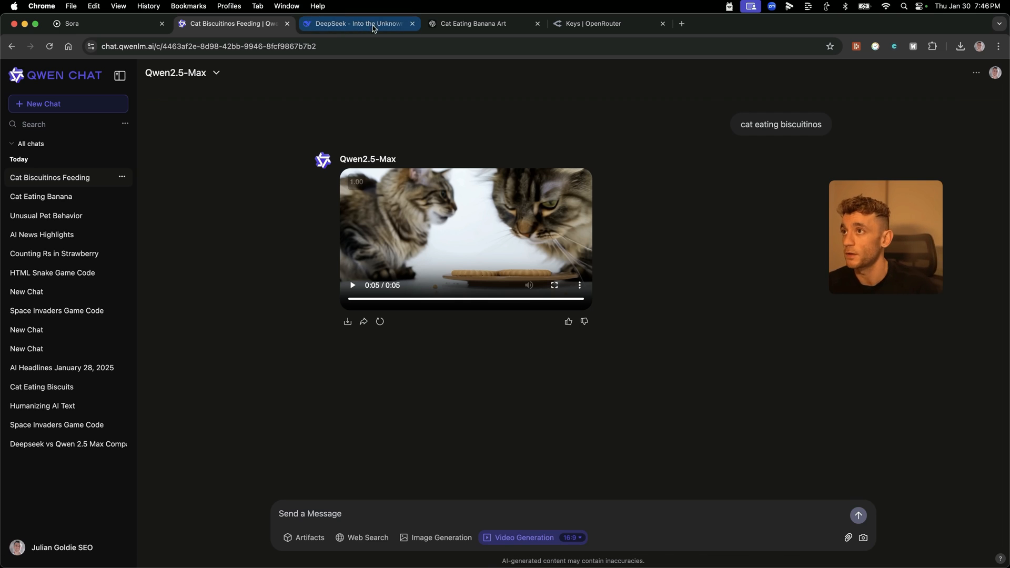
pyautogui.click(479, 24)
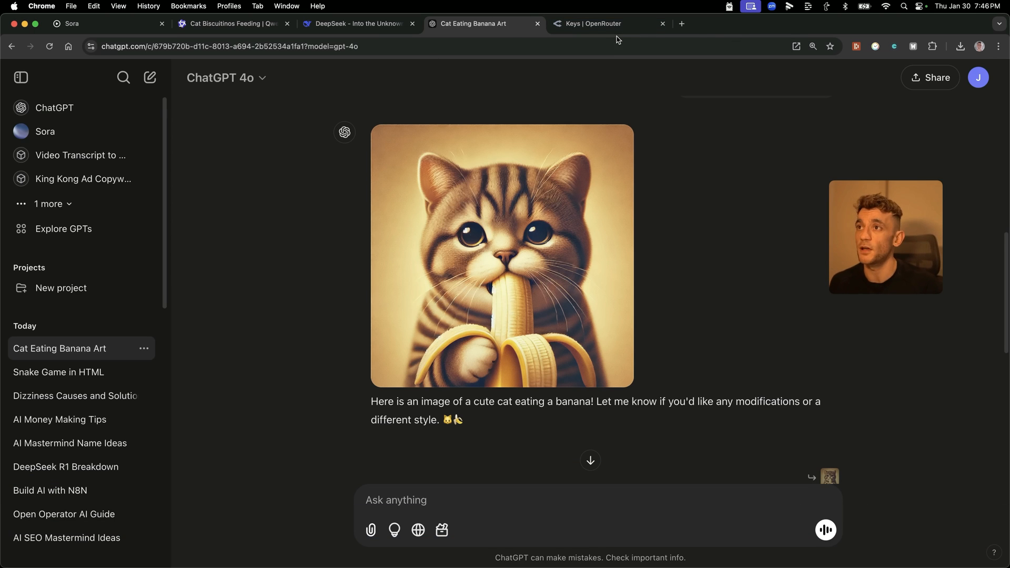
pyautogui.click(226, 23)
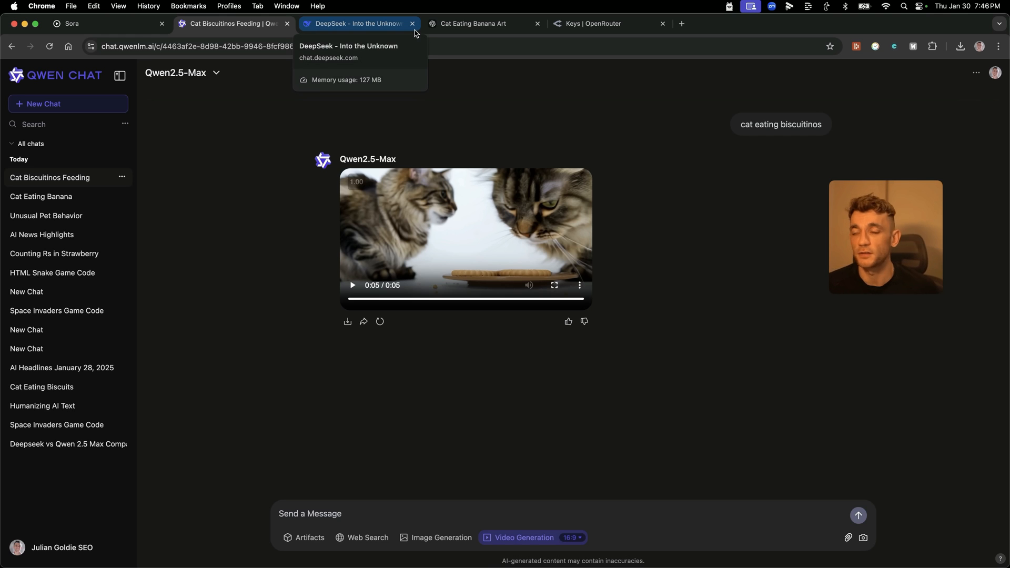
pyautogui.click(357, 23)
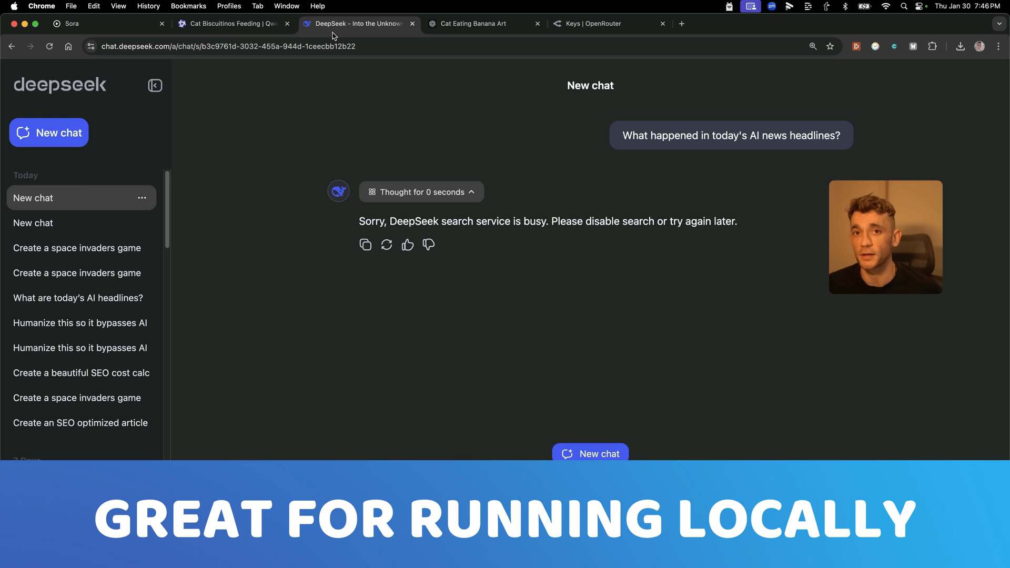
pyautogui.click(230, 23)
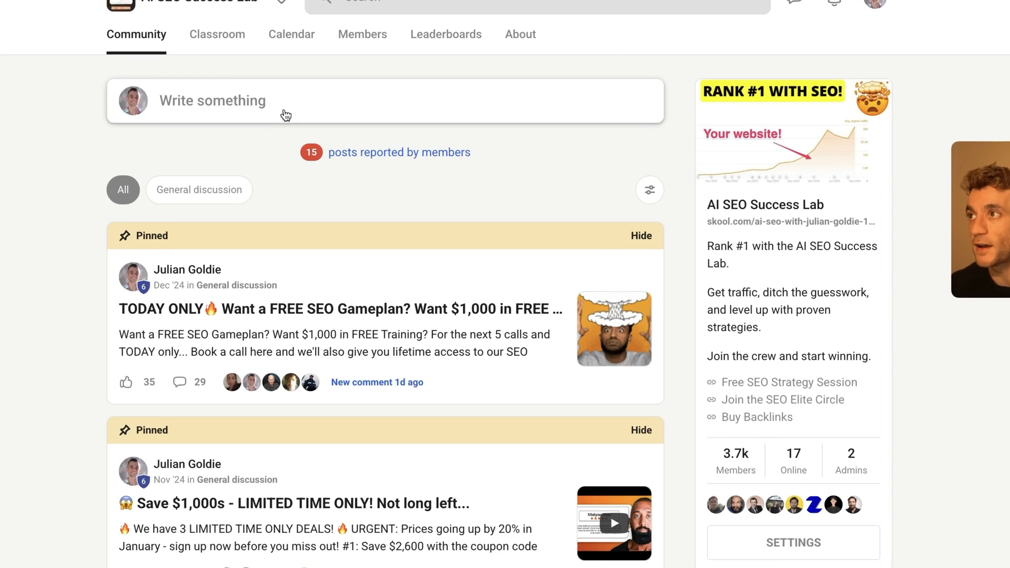
# - Open the AI SEO Success Lab Classroom listing courses like 'AI SEO: How to Rank #1'
pyautogui.click(217, 34)
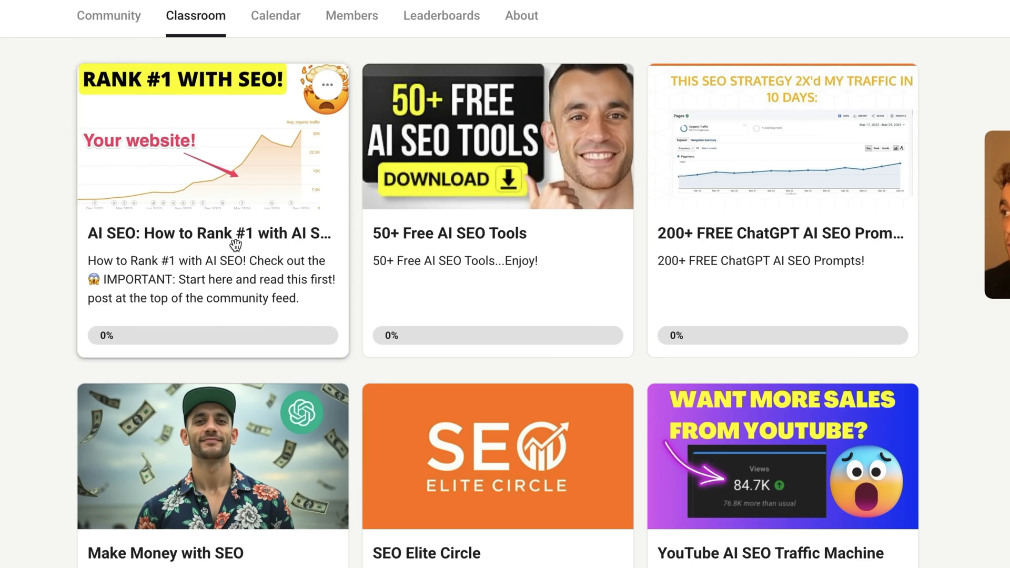
pyautogui.moveTo(388, 218)
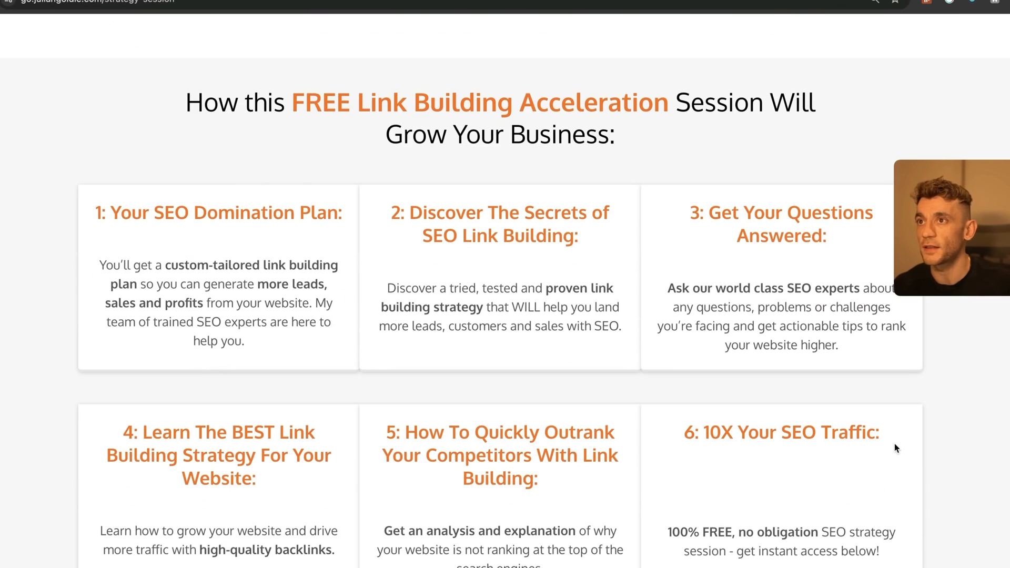
# - Scroll the free SEO strategy session page past its benefits to the client video testimonials
pyautogui.scroll(-3)
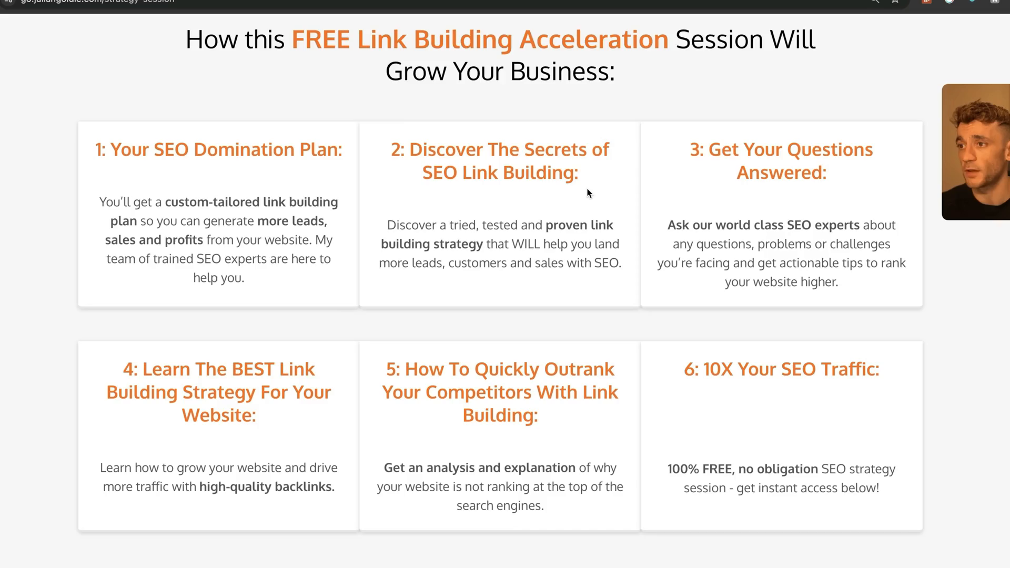
pyautogui.scroll(-3)
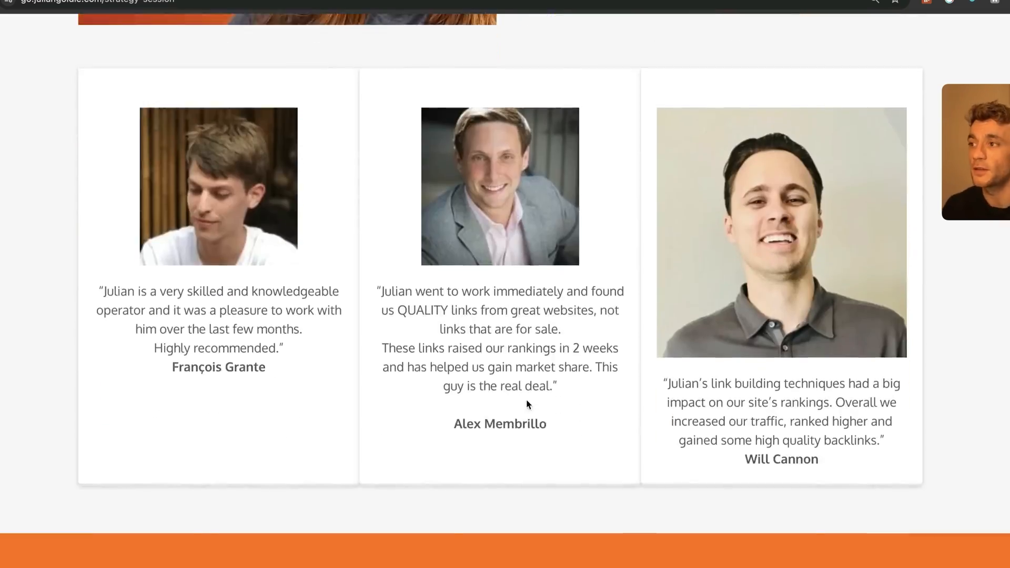
pyautogui.scroll(-3)
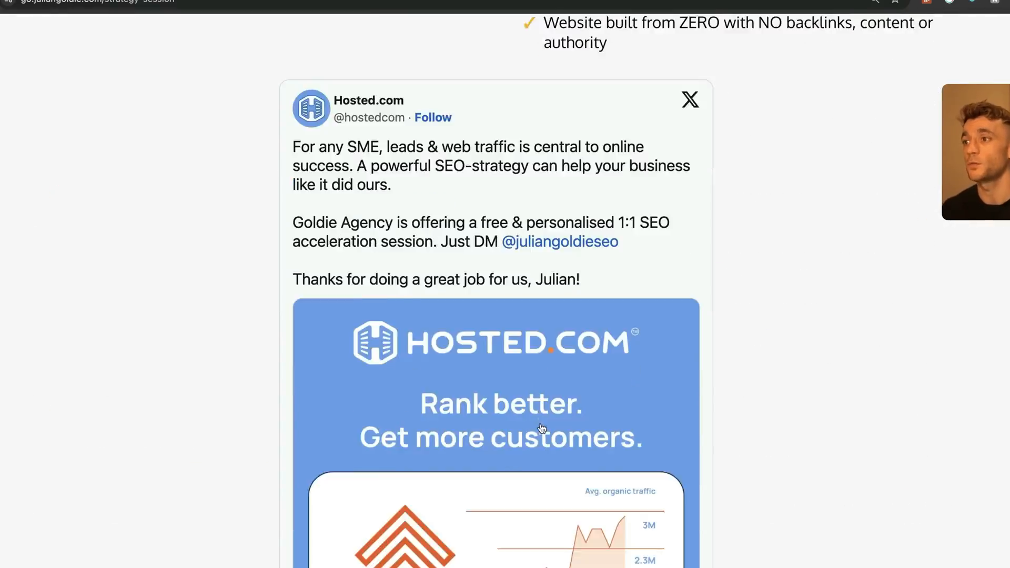
pyautogui.scroll(-3)
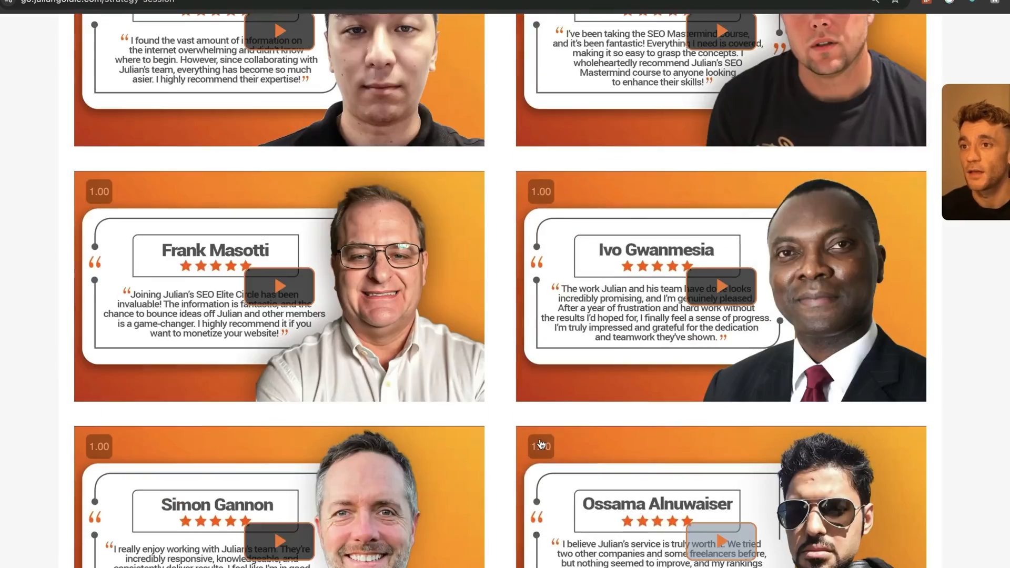
pyautogui.scroll(-3)
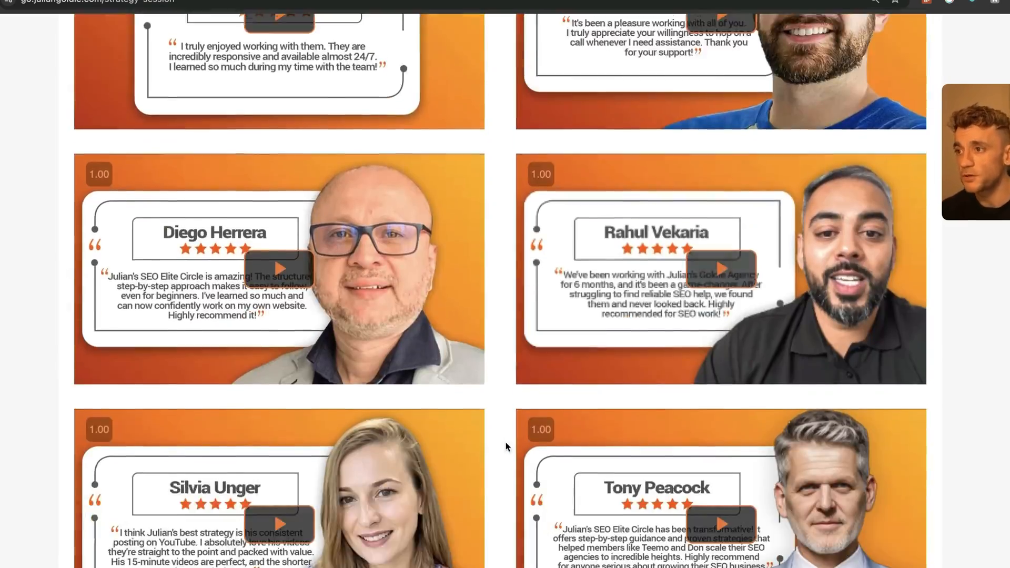